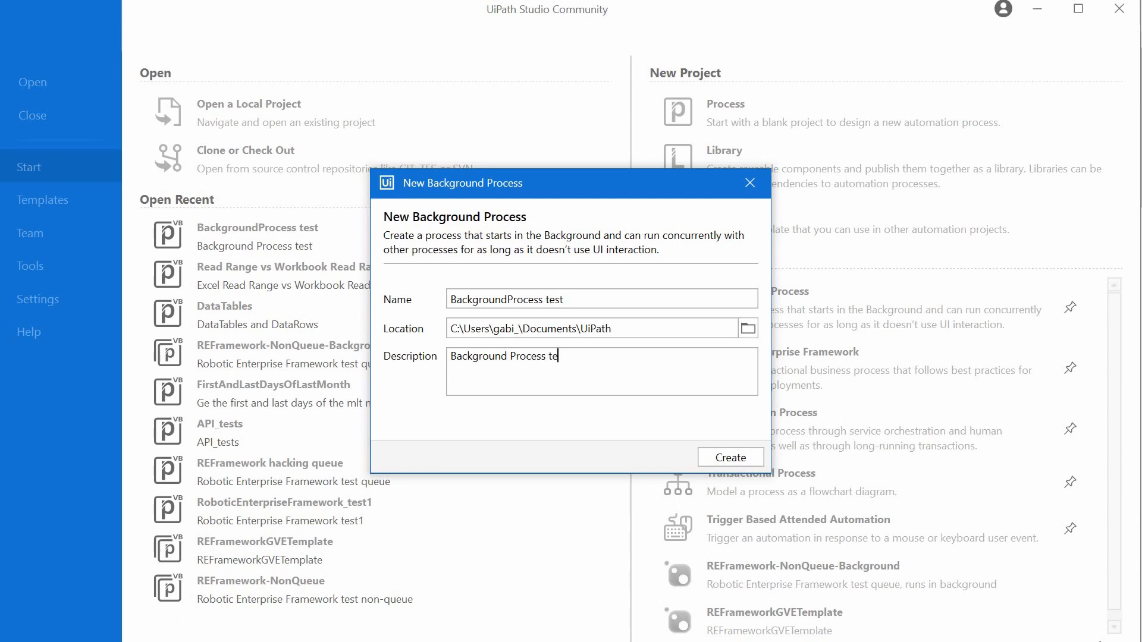
Create the 'BackgroundProcess test' background process project with its matching description.
{"action": "left_click", "coordinate": [731, 457]}
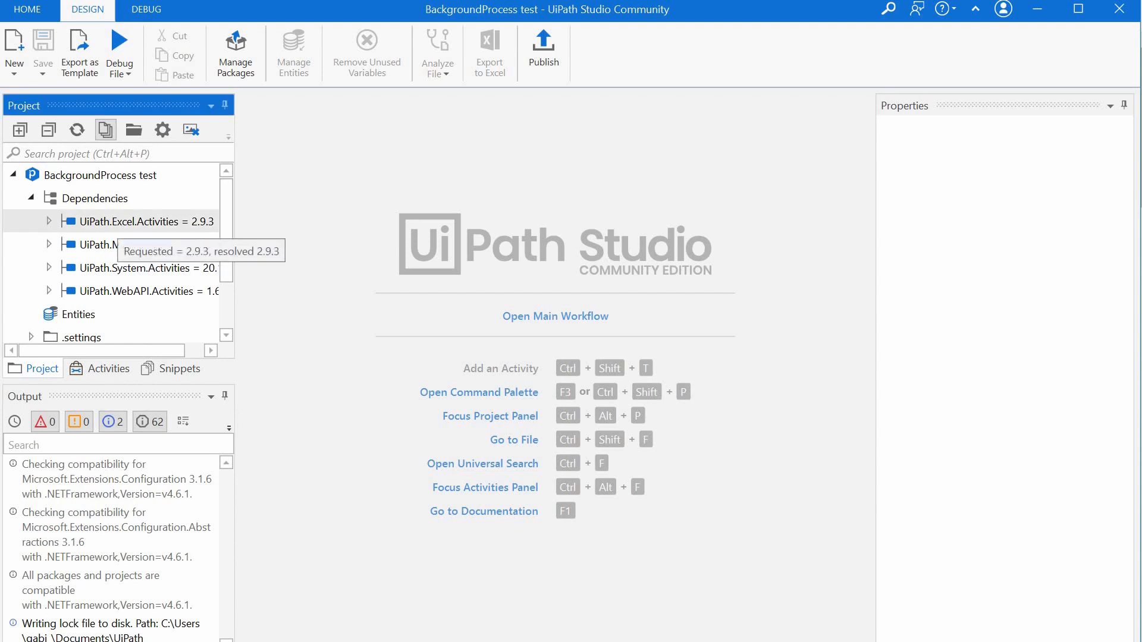
{"action": "mouse_move", "coordinate": [143, 268]}
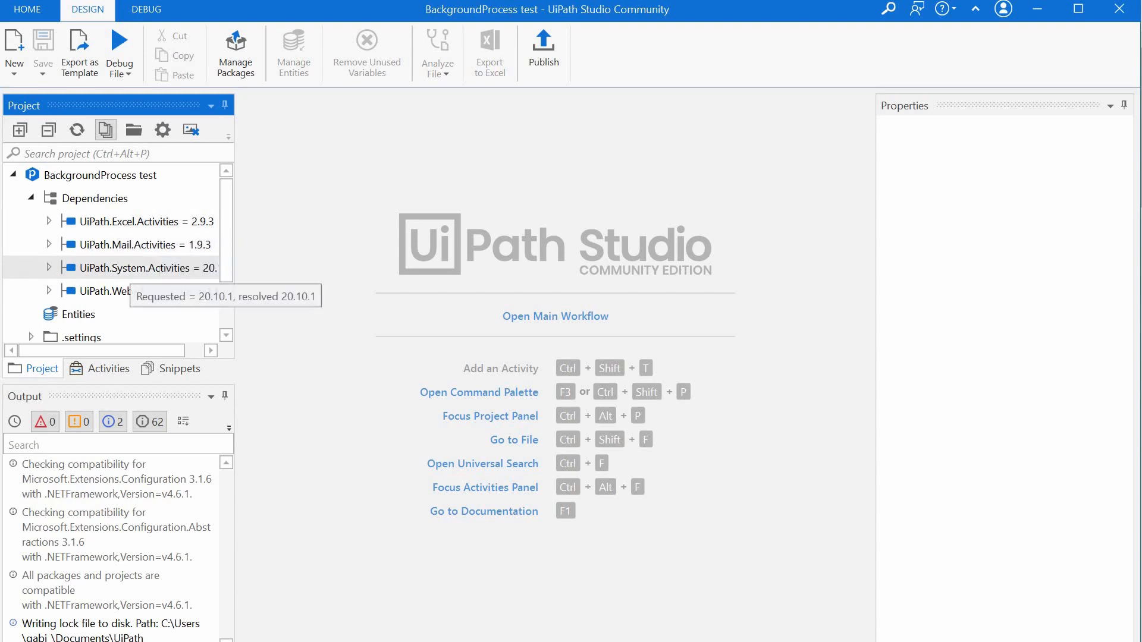
{"action": "mouse_move", "coordinate": [131, 290]}
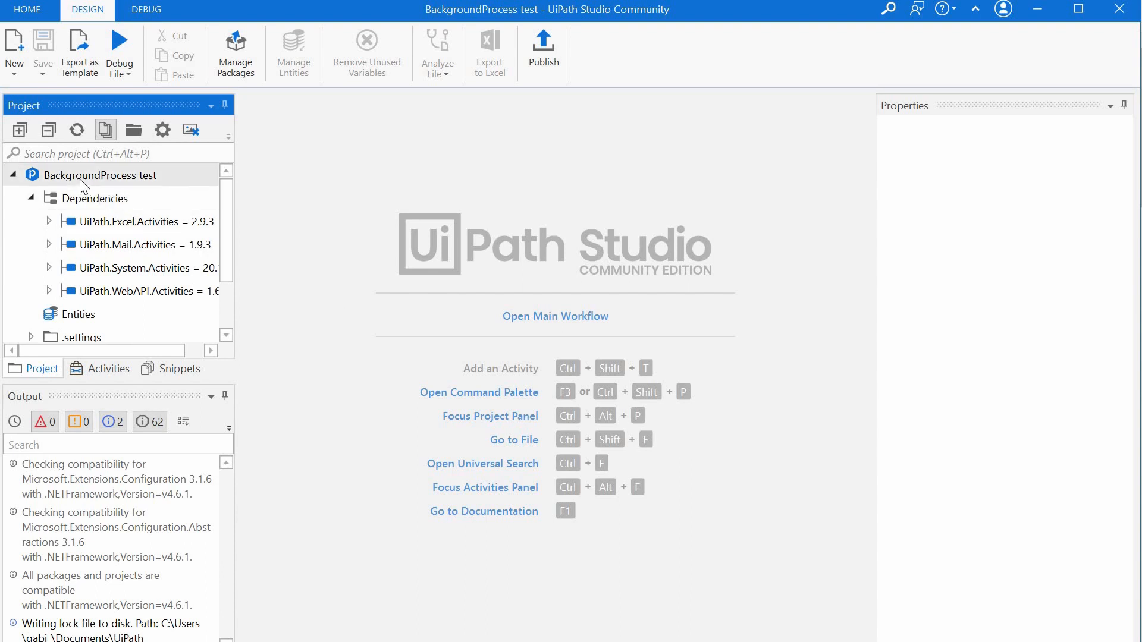
{"action": "right_click", "coordinate": [100, 174]}
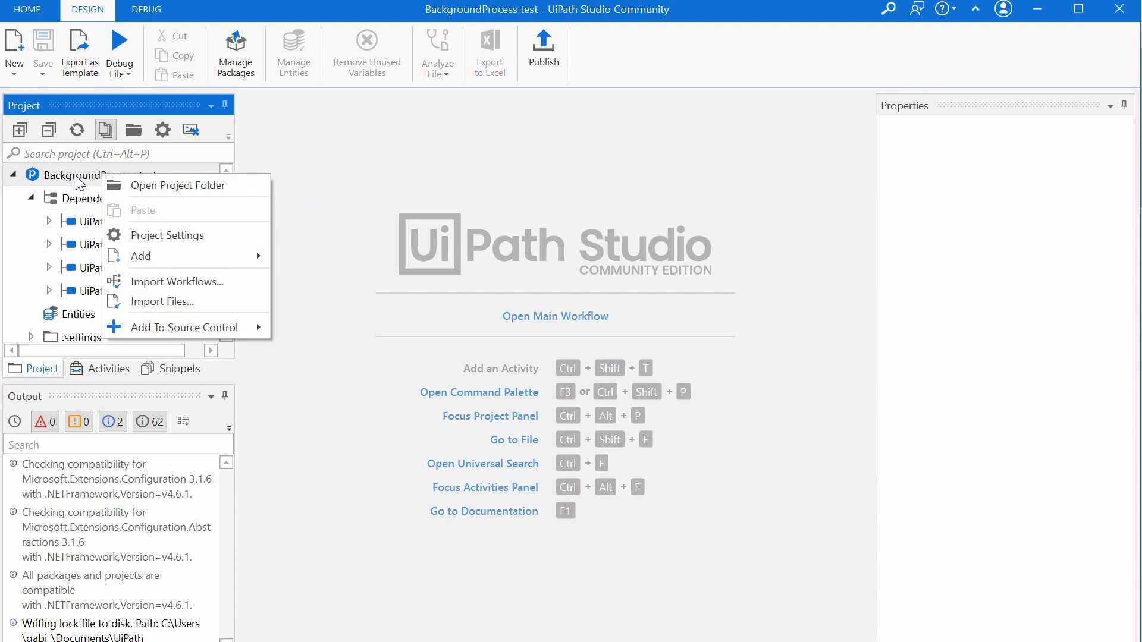
{"action": "mouse_move", "coordinate": [181, 242]}
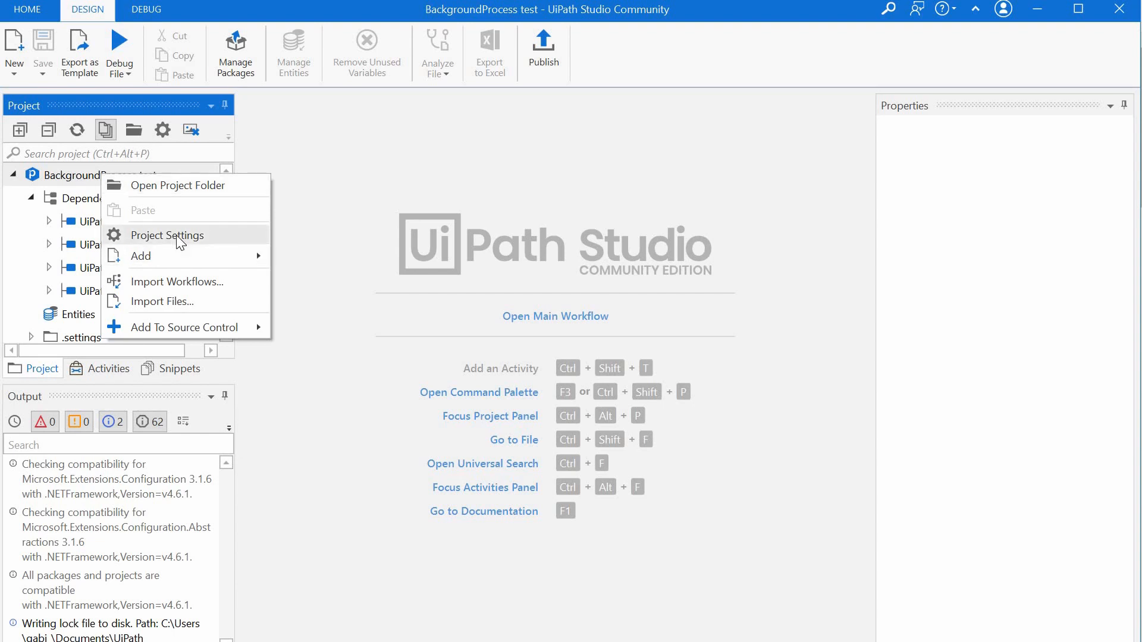
{"action": "left_click", "coordinate": [167, 235]}
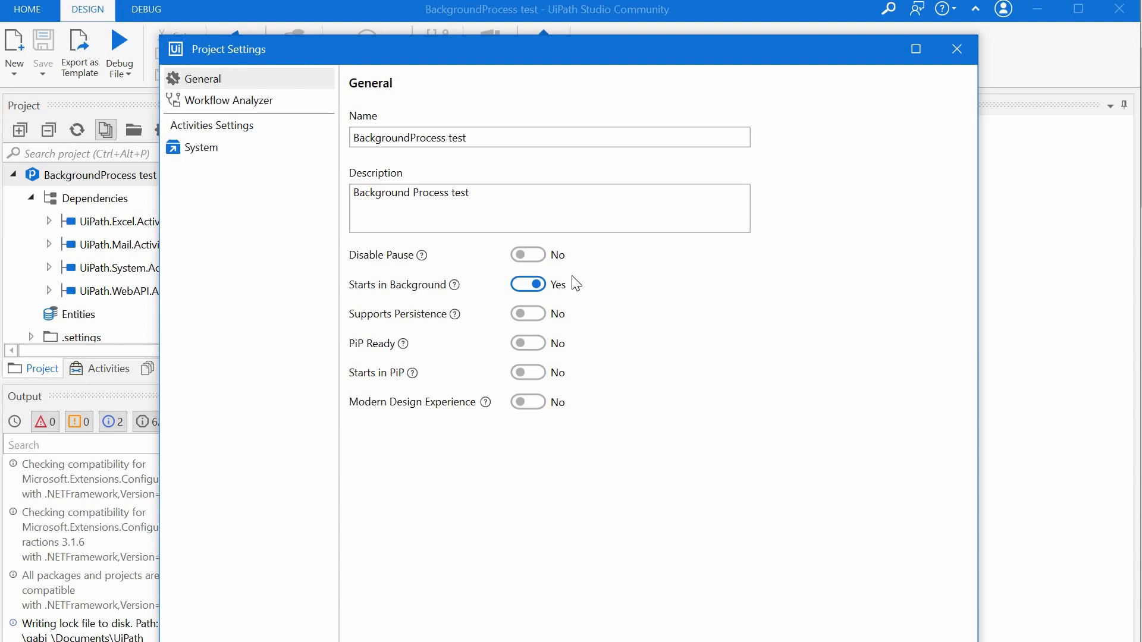
{"action": "mouse_move", "coordinate": [453, 292]}
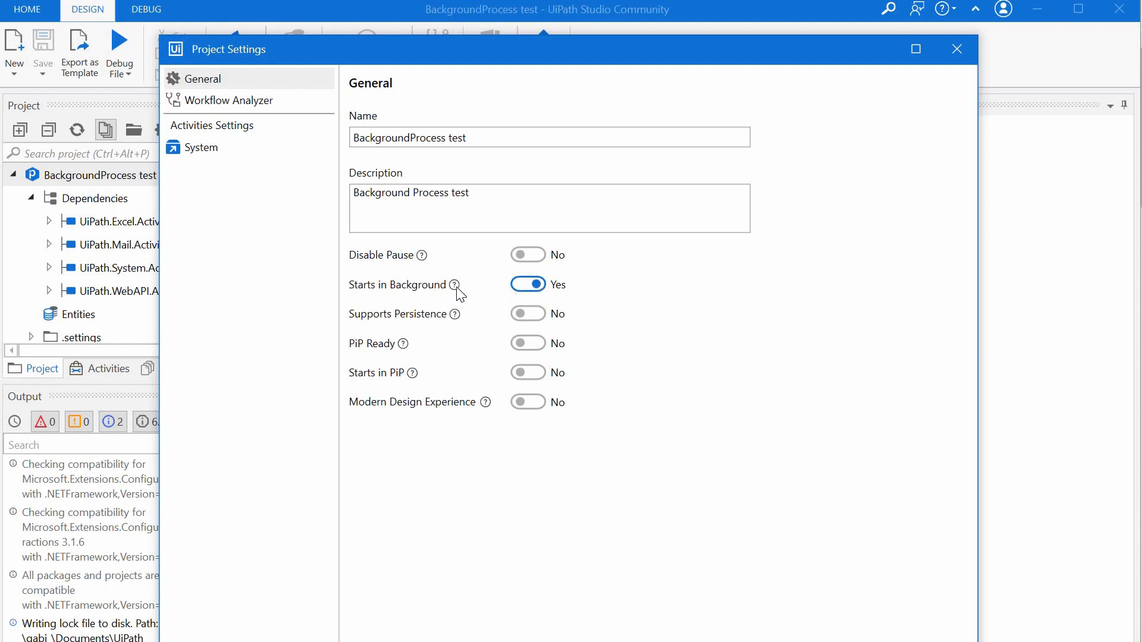
{"action": "mouse_move", "coordinate": [455, 285]}
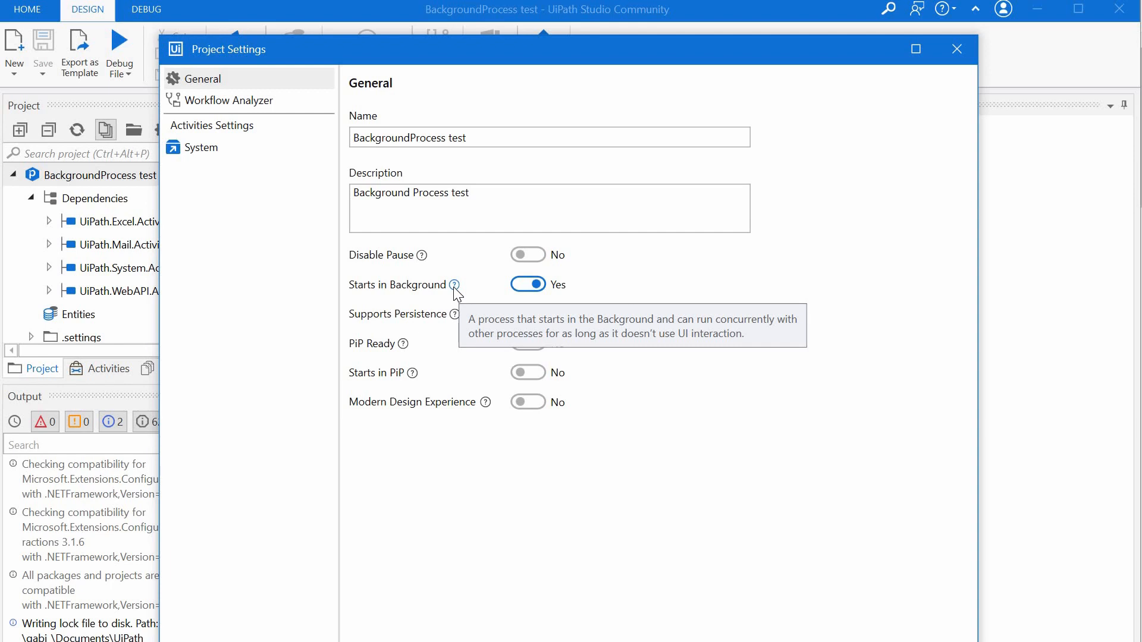
{"action": "mouse_move", "coordinate": [483, 305]}
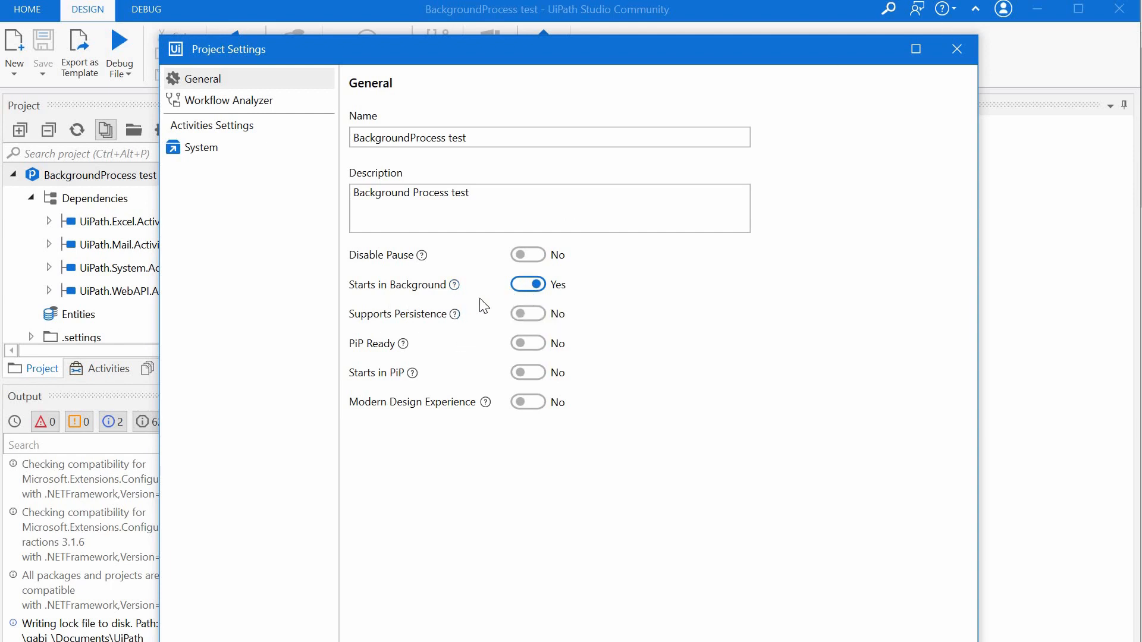
{"action": "mouse_move", "coordinate": [957, 49]}
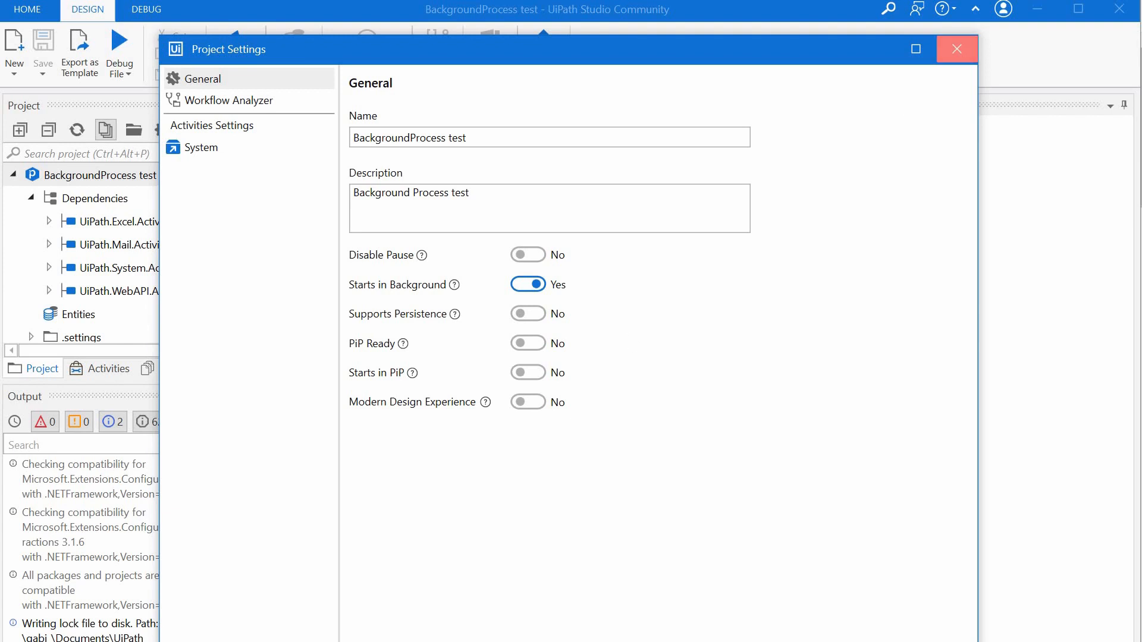
{"action": "left_click", "coordinate": [956, 49]}
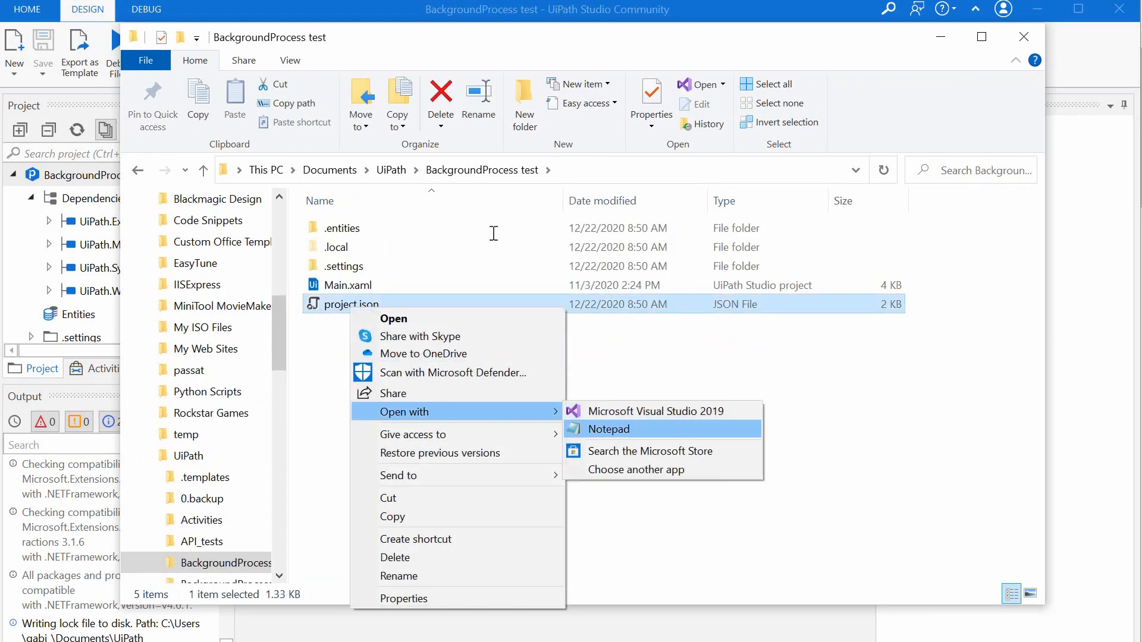
Open project.json in Notepad, mark the requiresUserInteraction: false line, and close the file.
{"action": "left_click", "coordinate": [608, 429]}
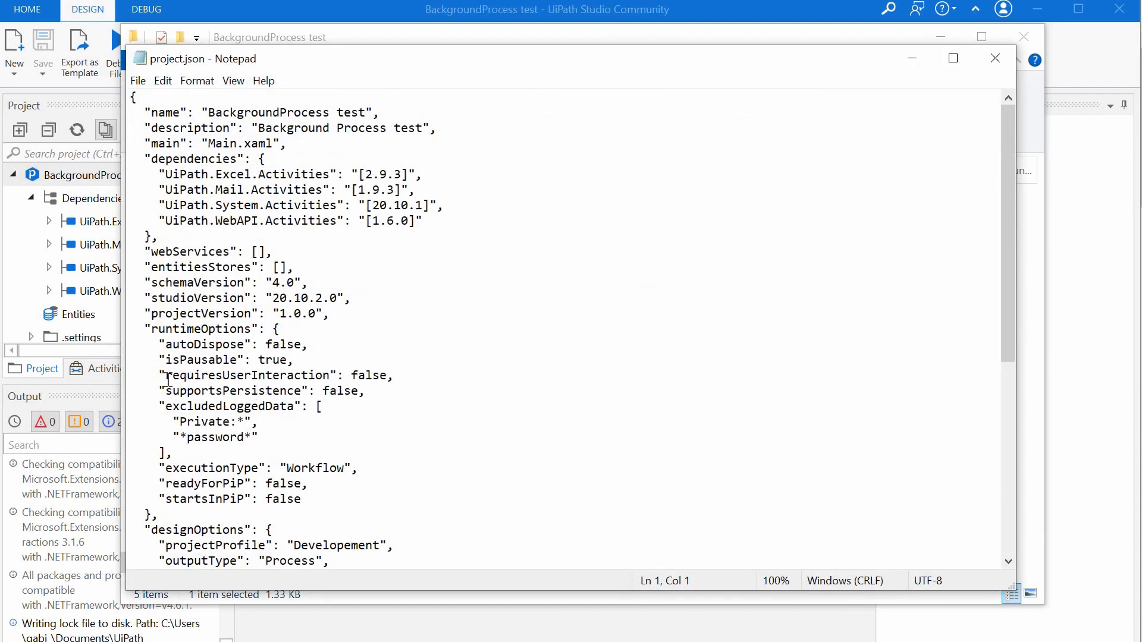
{"action": "left_click_drag", "start_coordinate": [166, 376], "coordinate": [379, 375]}
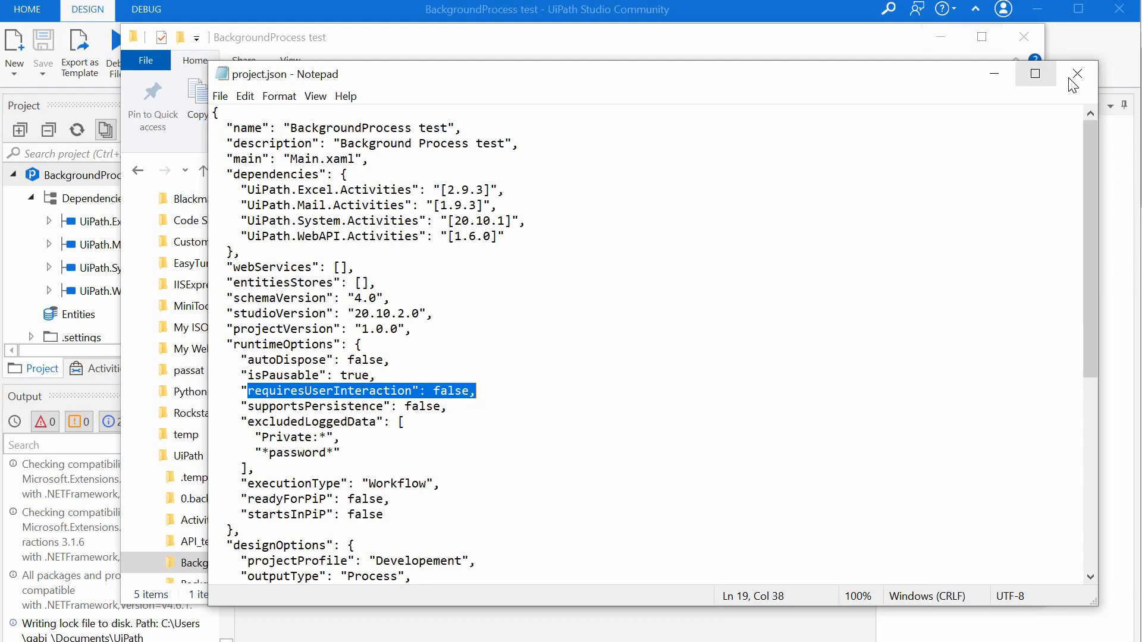
{"action": "mouse_move", "coordinate": [1072, 77]}
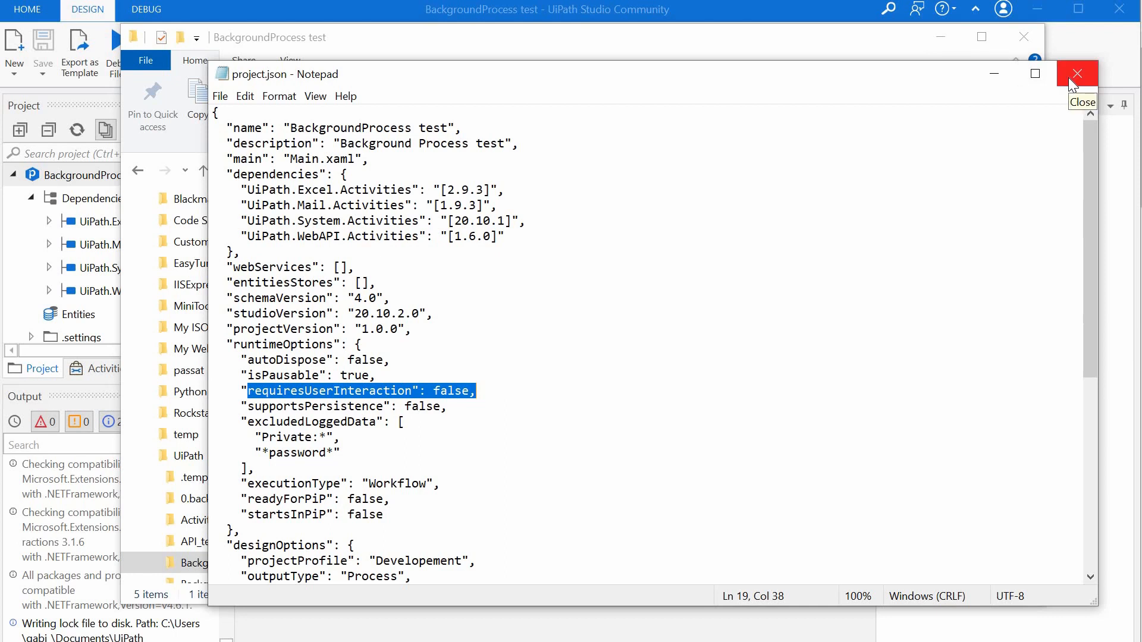
{"action": "left_click", "coordinate": [1078, 73]}
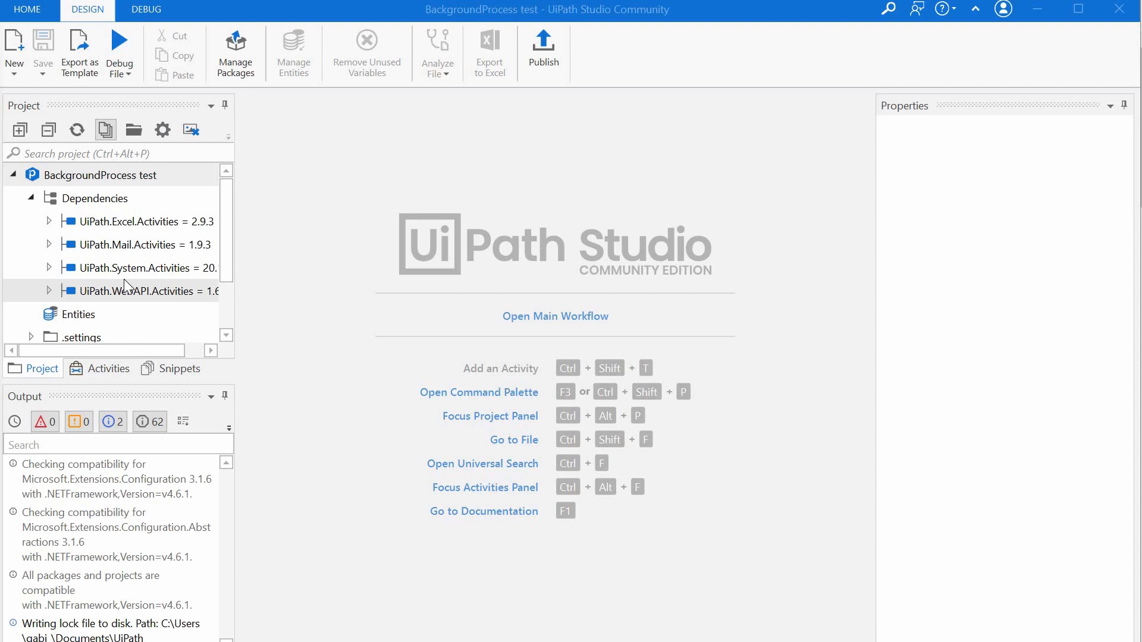
{"action": "mouse_move", "coordinate": [1104, 52]}
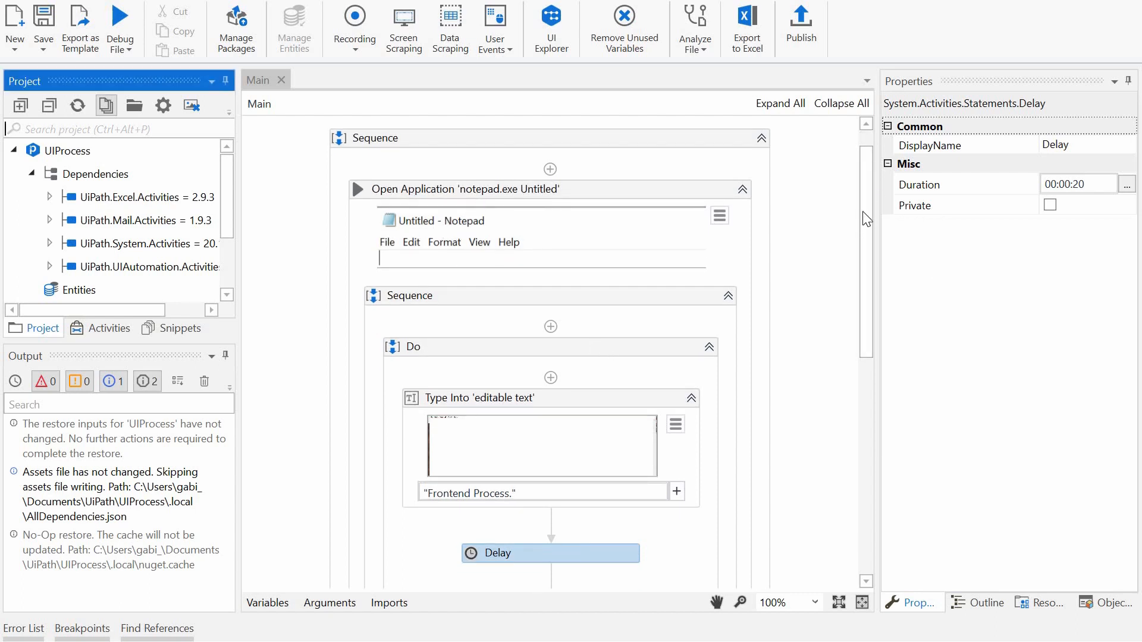
Scroll through the UIProcess workflow, then show the BackgroundProcess2 project tree.
{"action": "scroll", "scroll_direction": "down", "scroll_amount": 3}
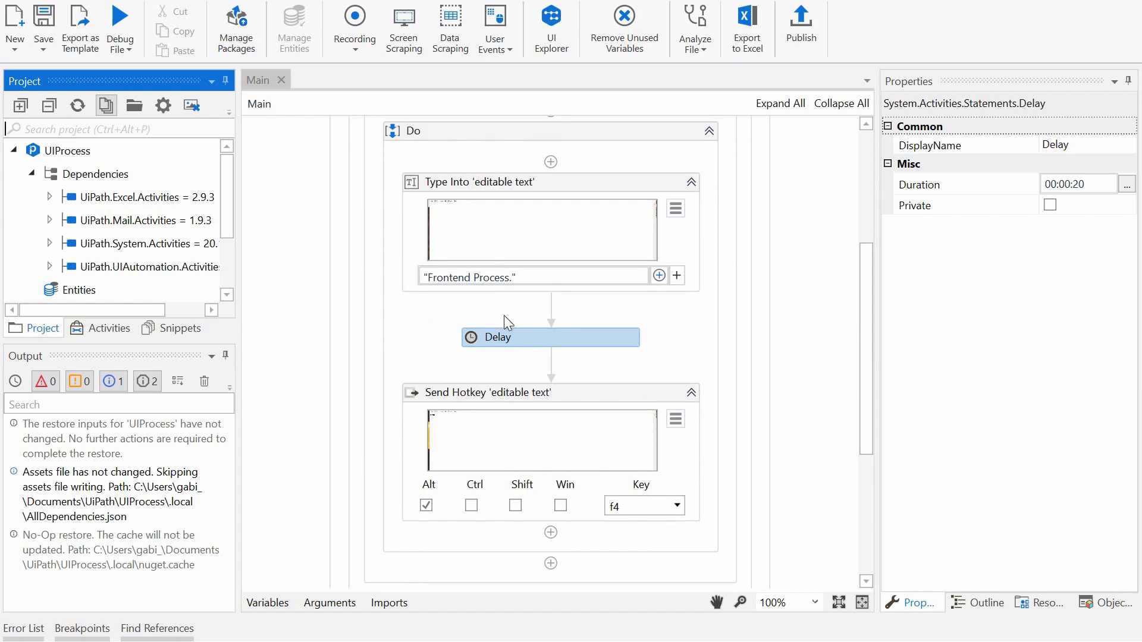
{"action": "mouse_move", "coordinate": [505, 341]}
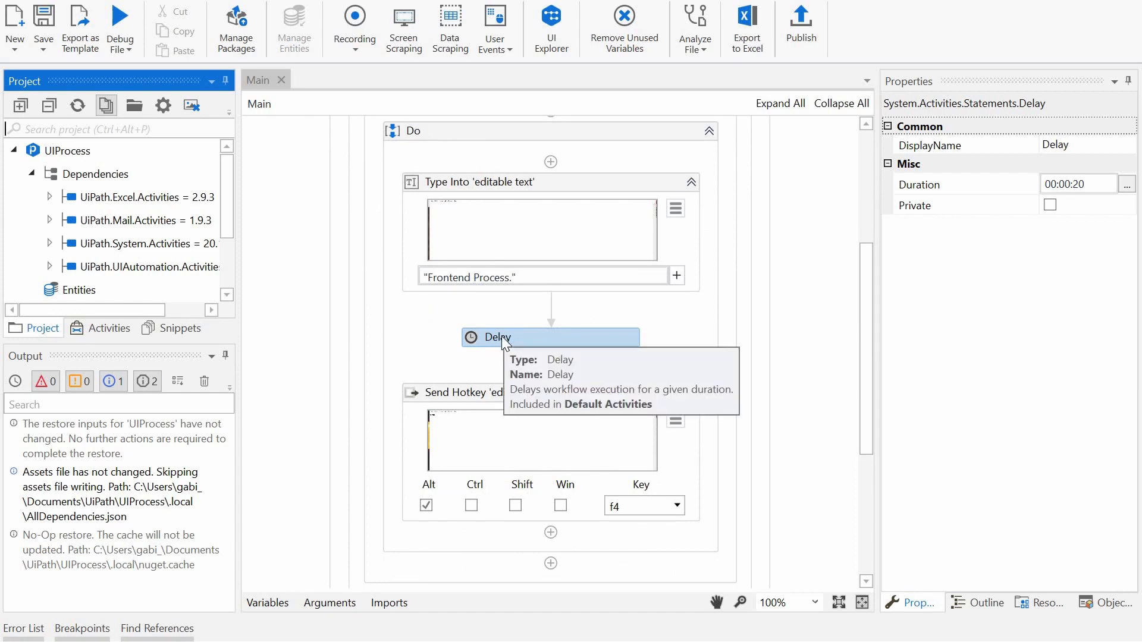
{"action": "mouse_move", "coordinate": [869, 307]}
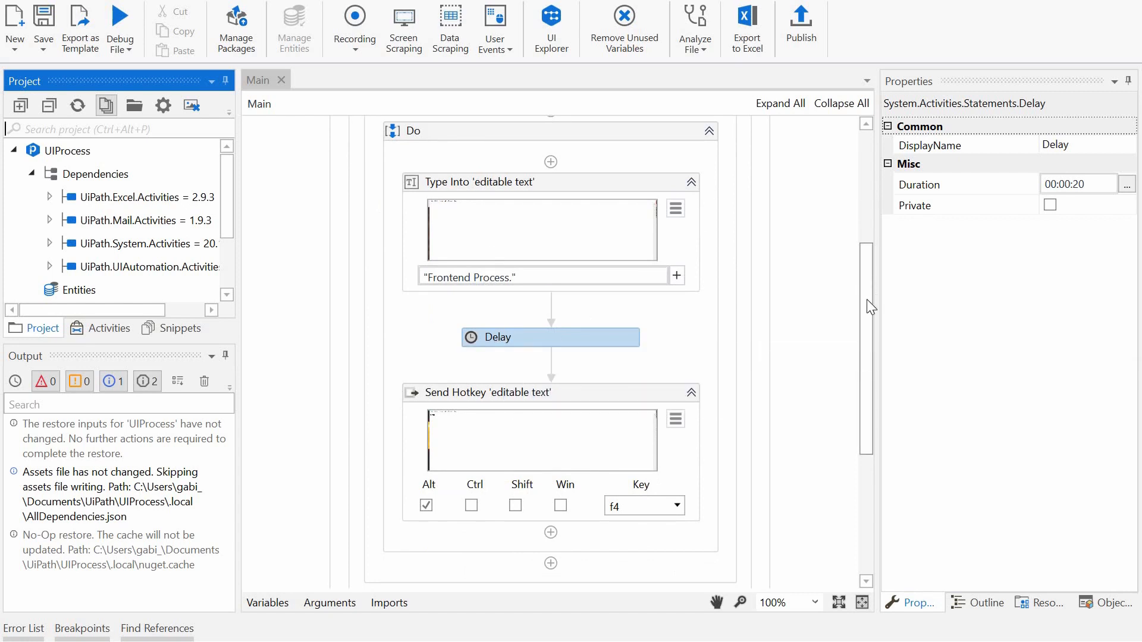
{"action": "scroll", "scroll_direction": "down", "scroll_amount": 3}
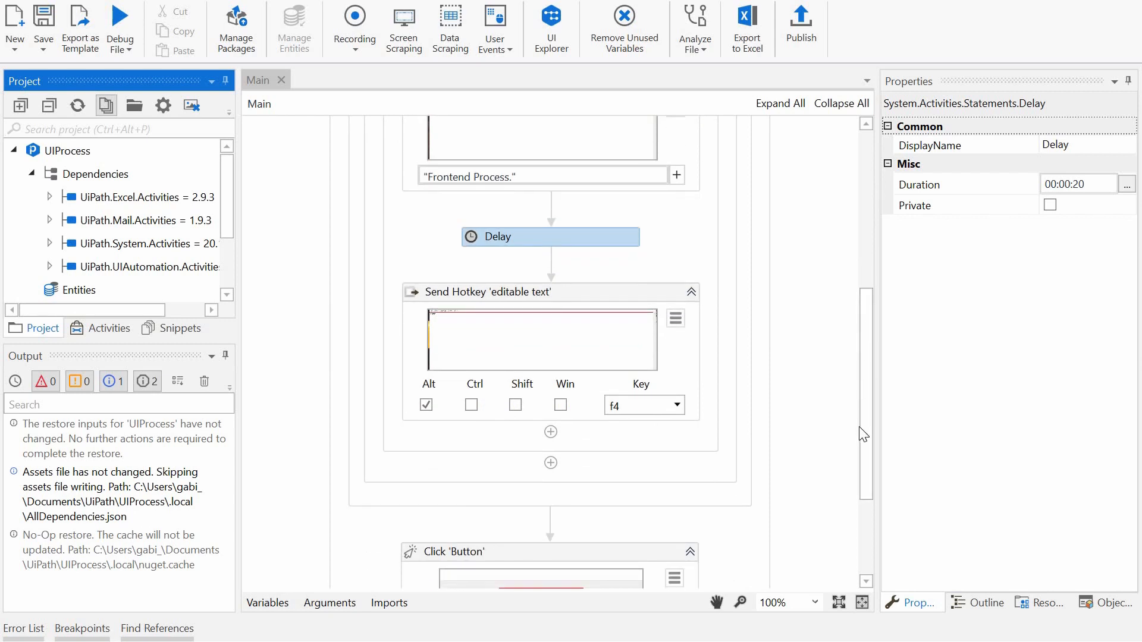
{"action": "scroll", "scroll_direction": "down", "scroll_amount": 3}
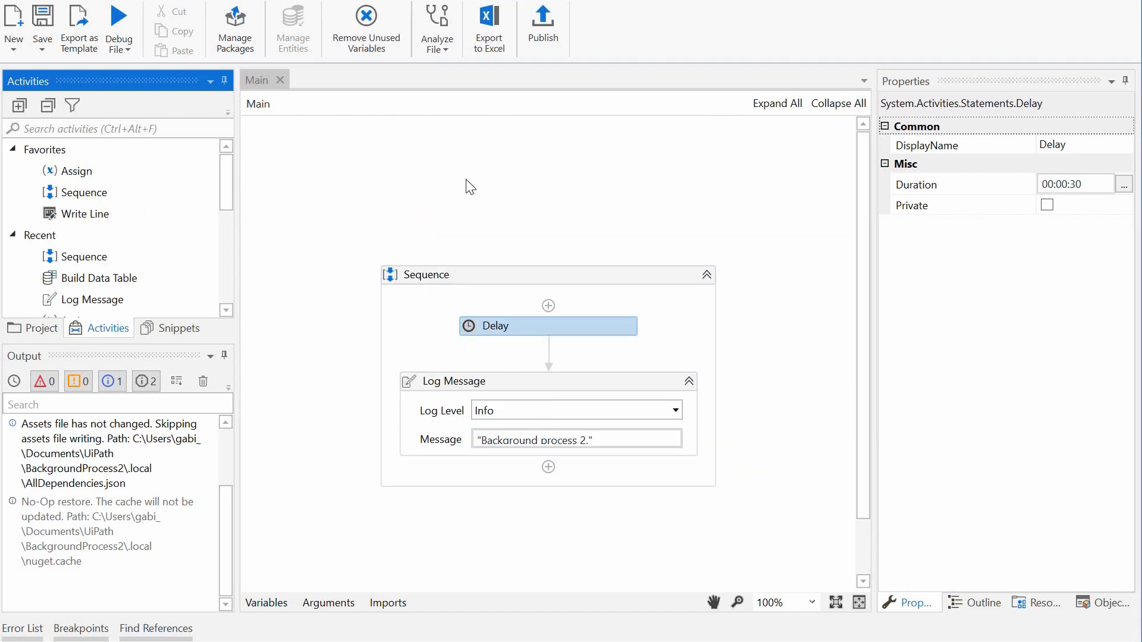
{"action": "left_click", "coordinate": [40, 328]}
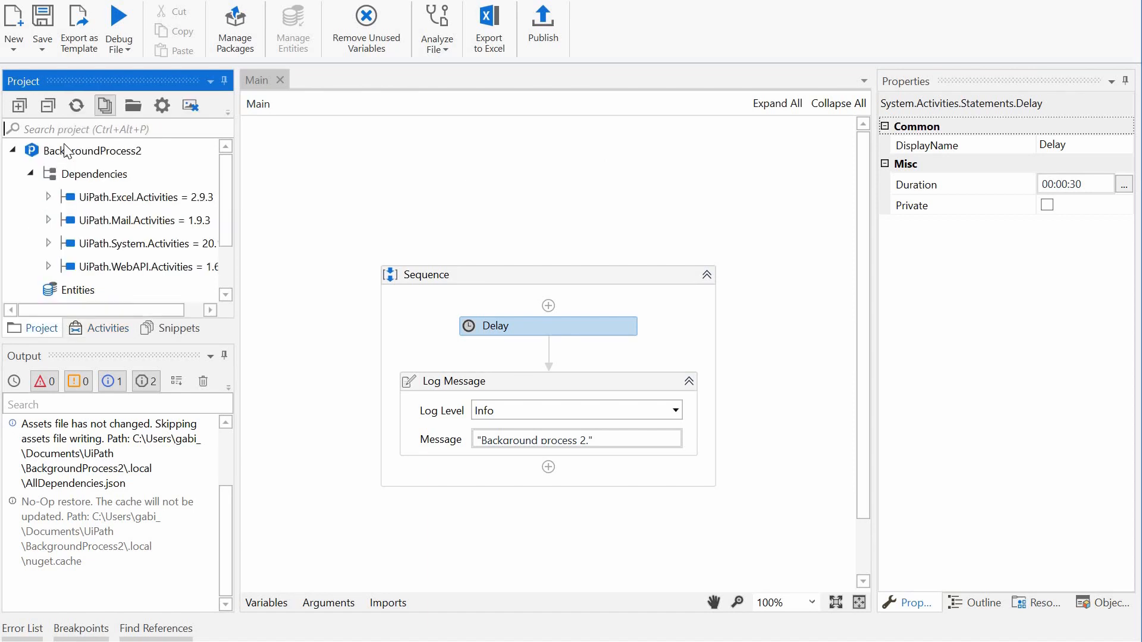
{"action": "mouse_move", "coordinate": [586, 338]}
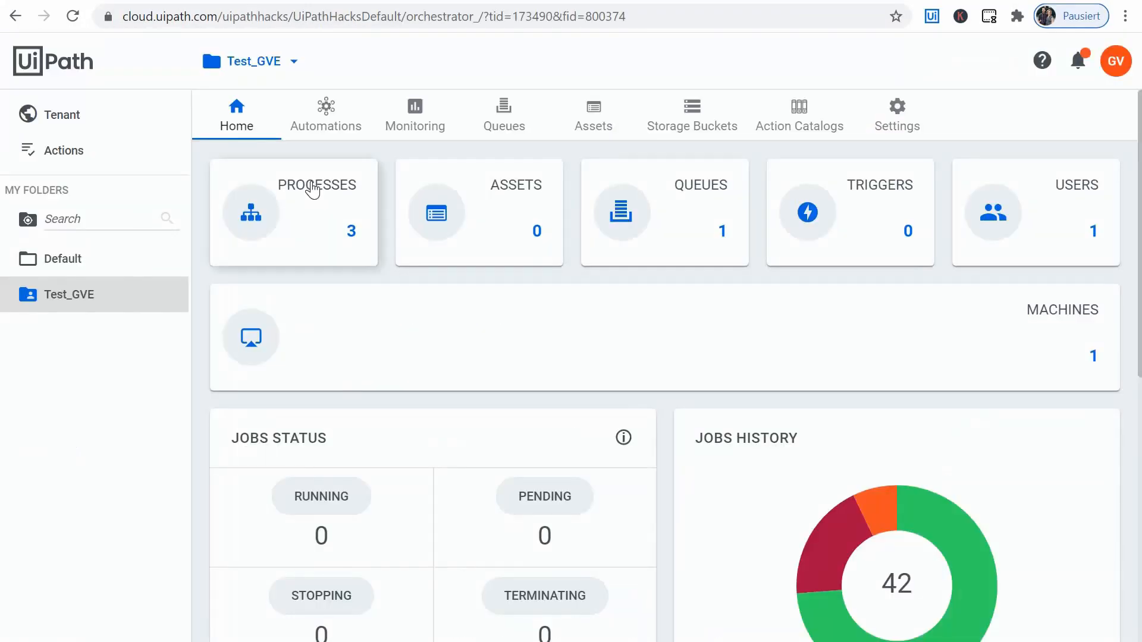
List the Test_GVE processes: BackgroundProcess2, Frontend process and REFramework background.
{"action": "left_click", "coordinate": [311, 185]}
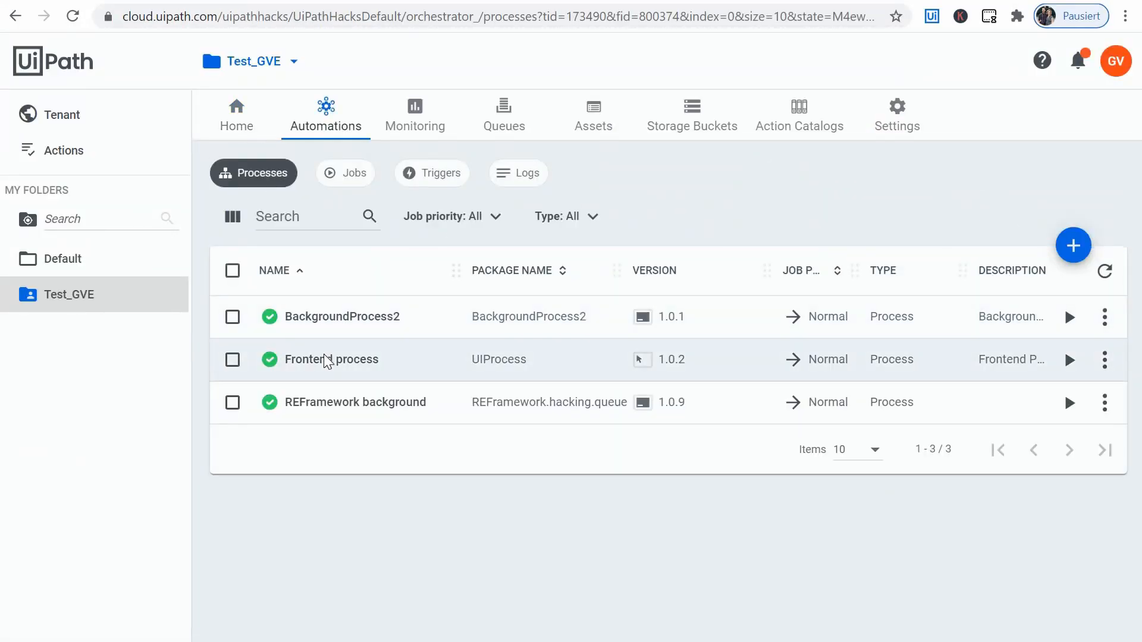
{"action": "mouse_move", "coordinate": [336, 371]}
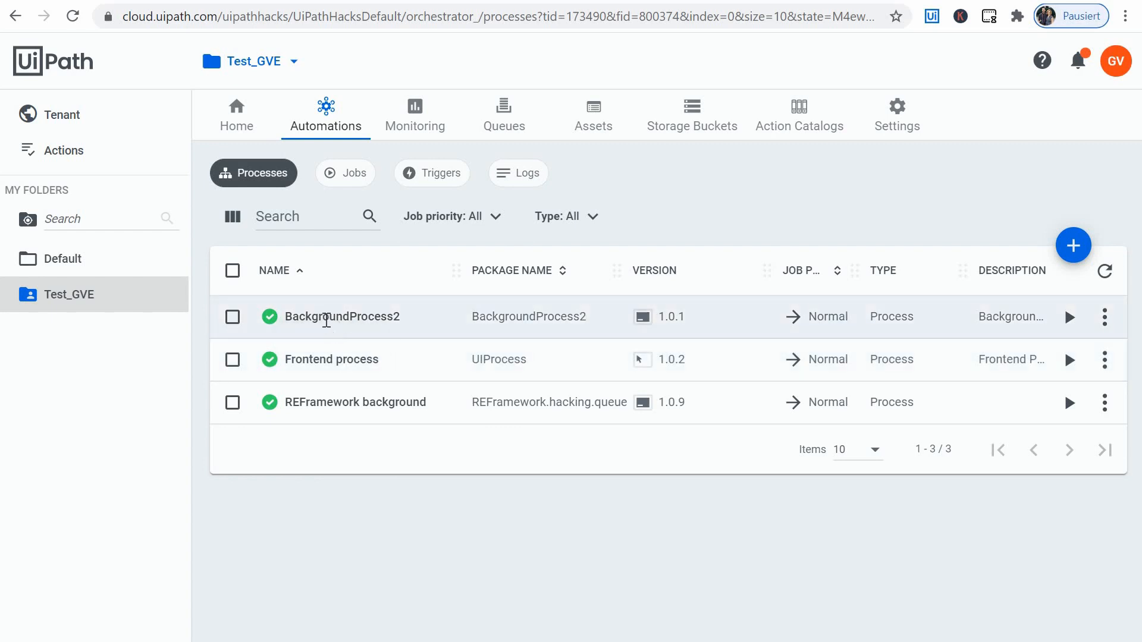
{"action": "mouse_move", "coordinate": [330, 355]}
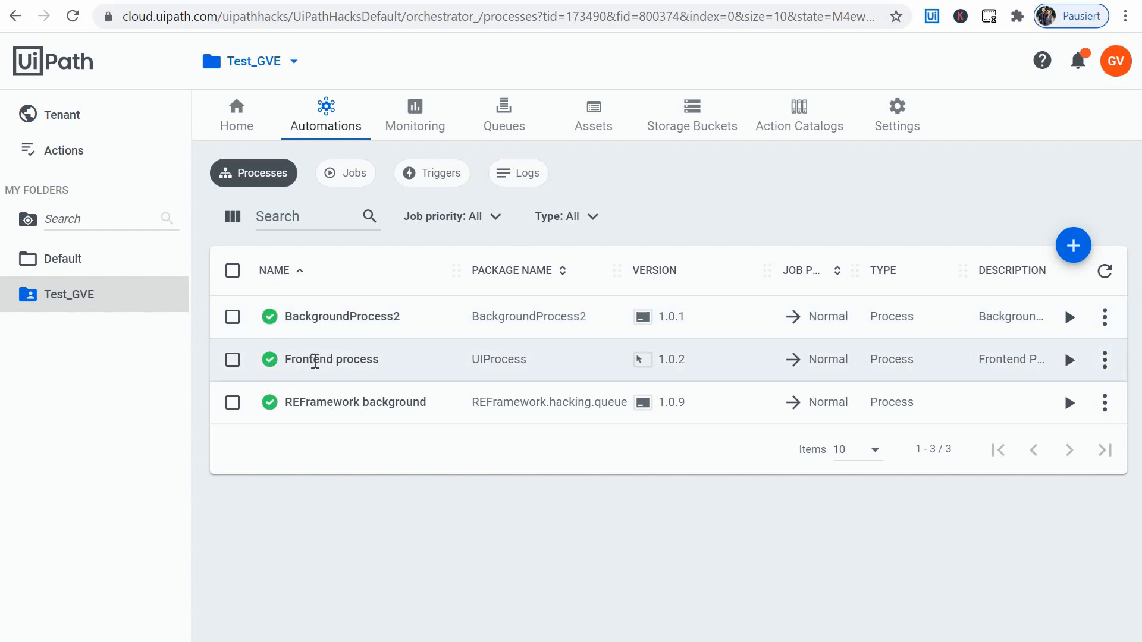
{"action": "mouse_move", "coordinate": [1069, 363]}
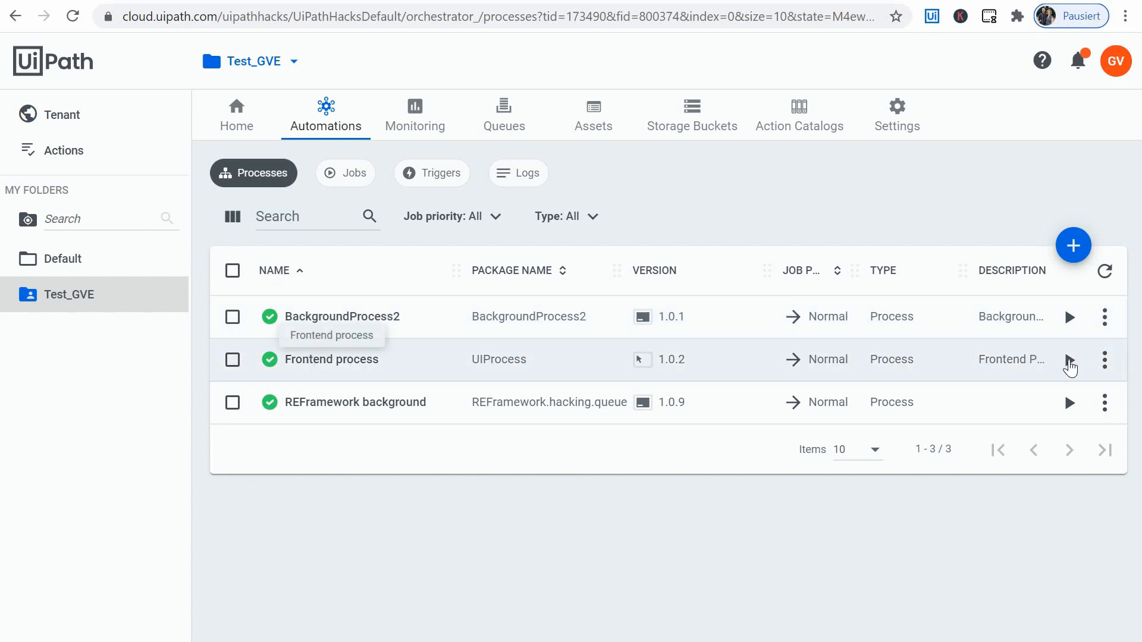
{"action": "mouse_move", "coordinate": [1069, 360]}
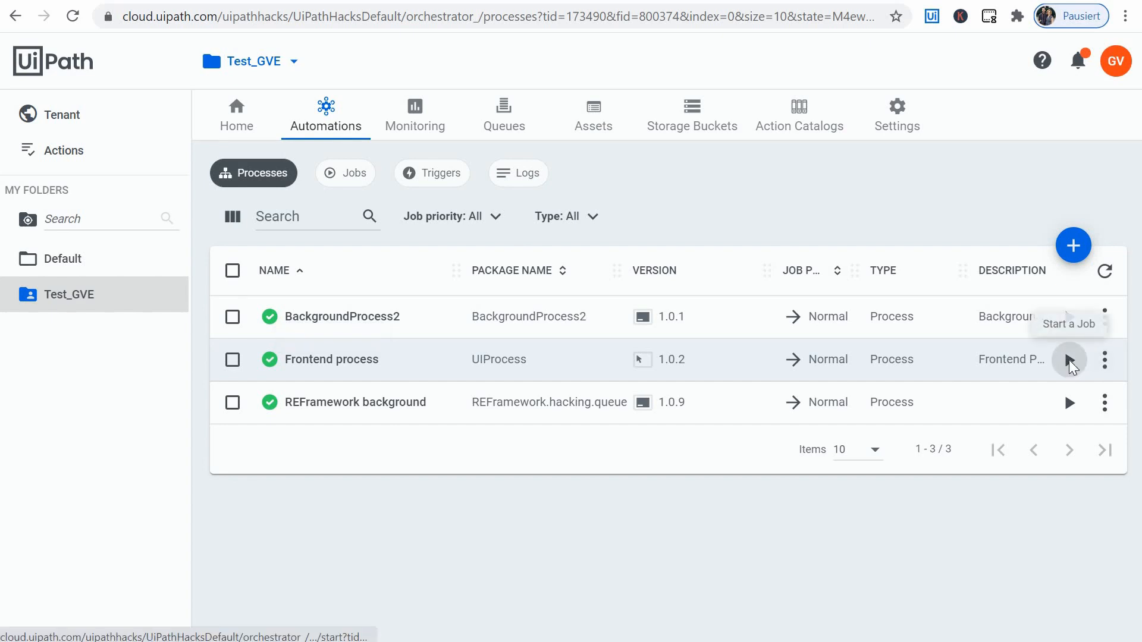
{"action": "mouse_move", "coordinate": [1068, 368]}
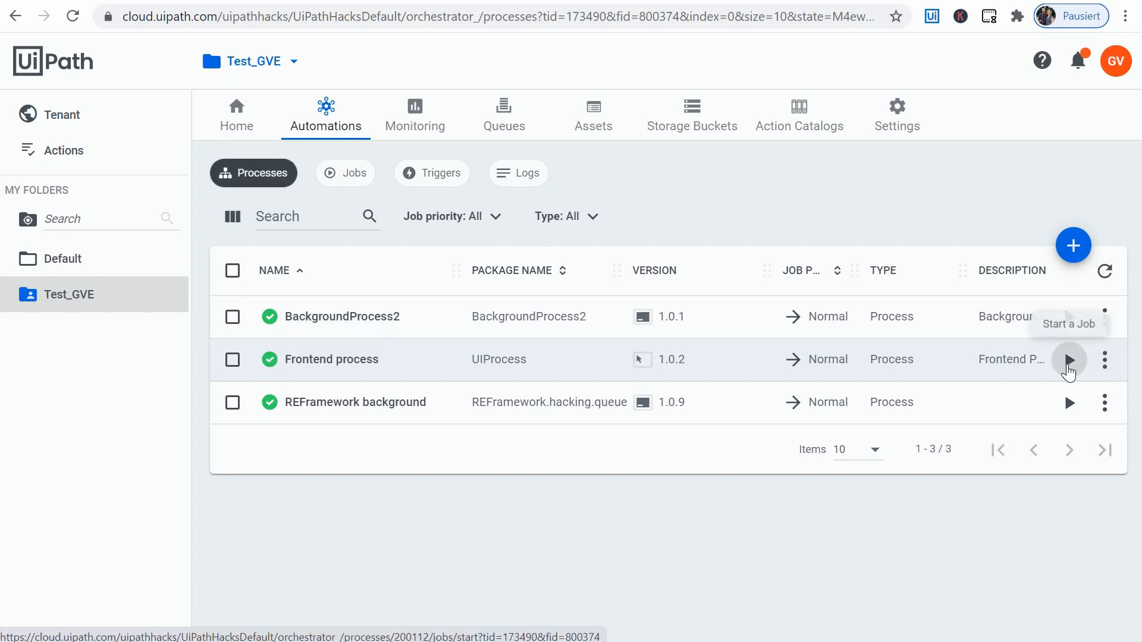
Launch an unattended Frontend process job and discard its Notepad text without saving.
{"action": "left_click", "coordinate": [1069, 360]}
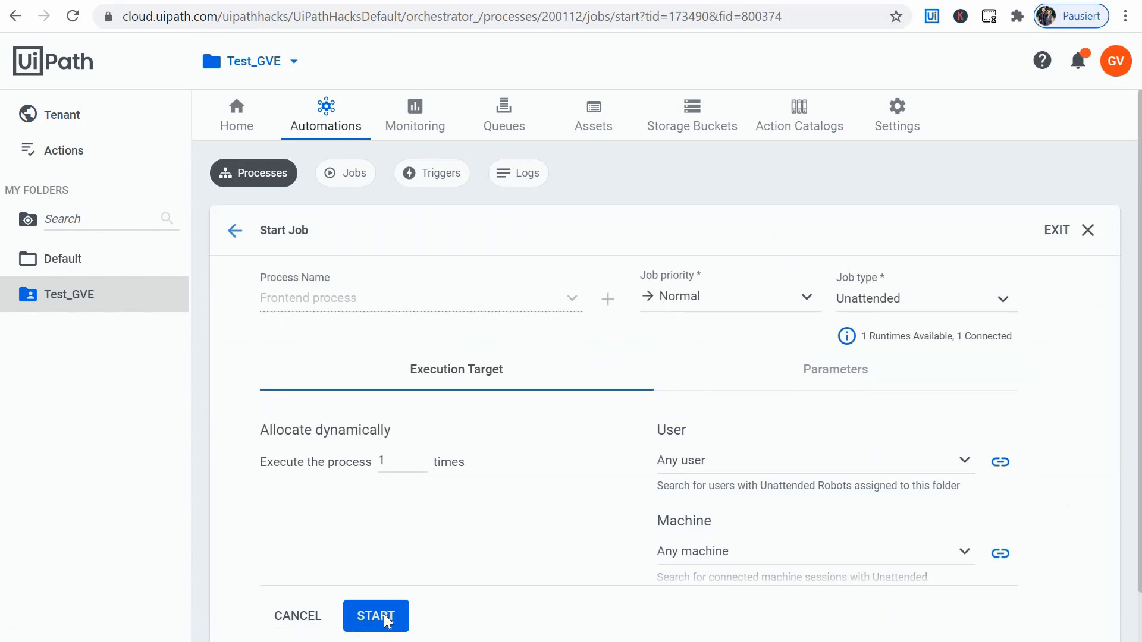
{"action": "left_click", "coordinate": [376, 616]}
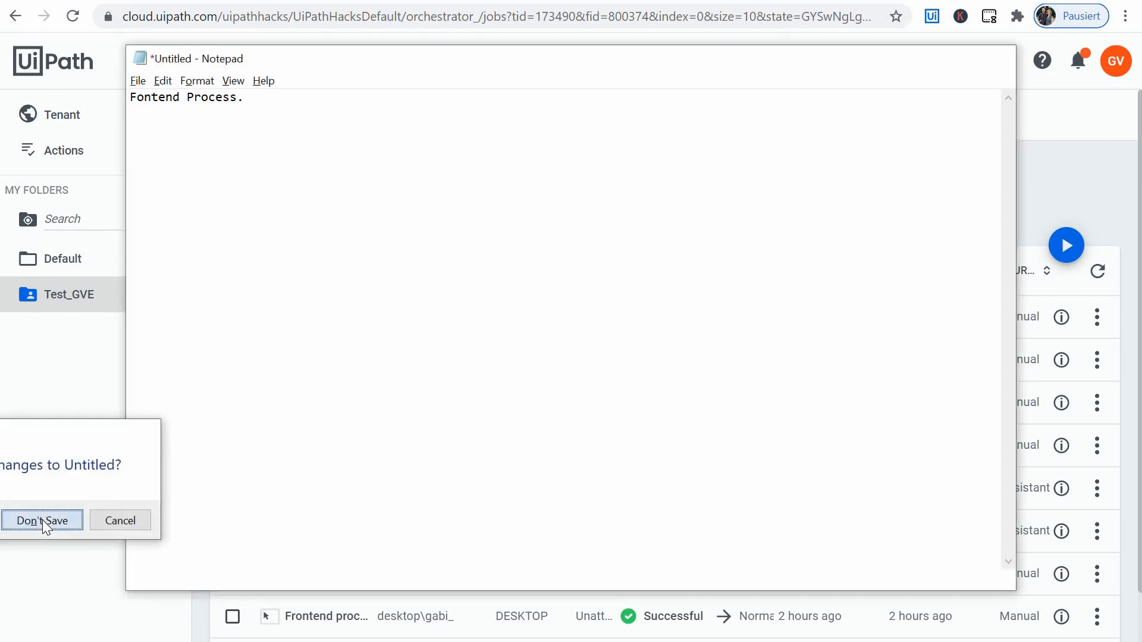
{"action": "left_click", "coordinate": [42, 520]}
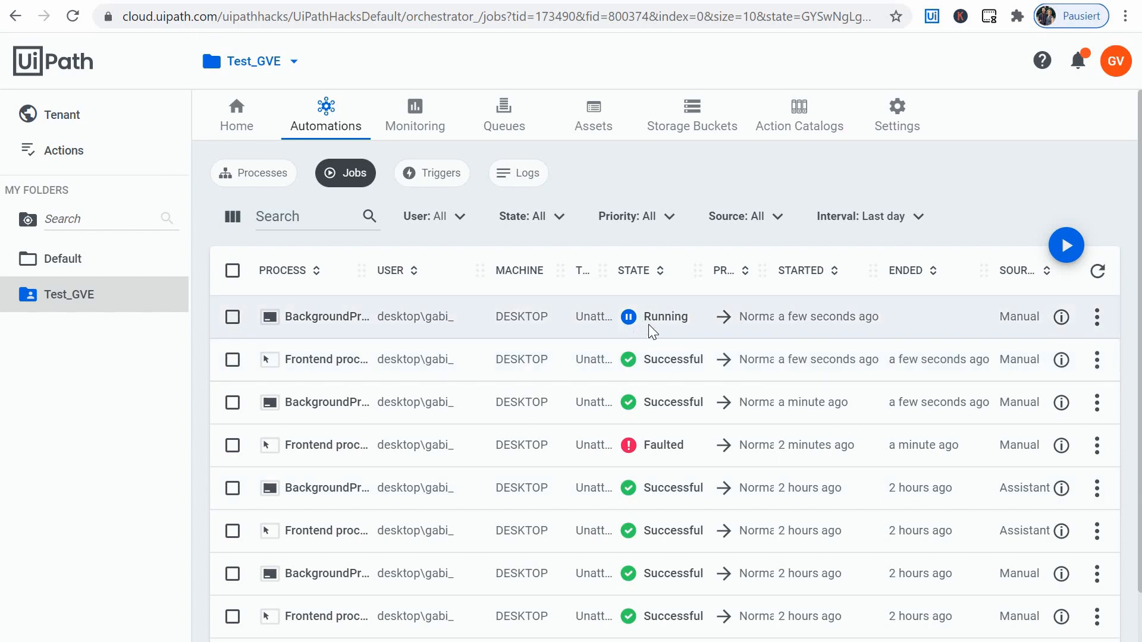
{"action": "mouse_move", "coordinate": [661, 318]}
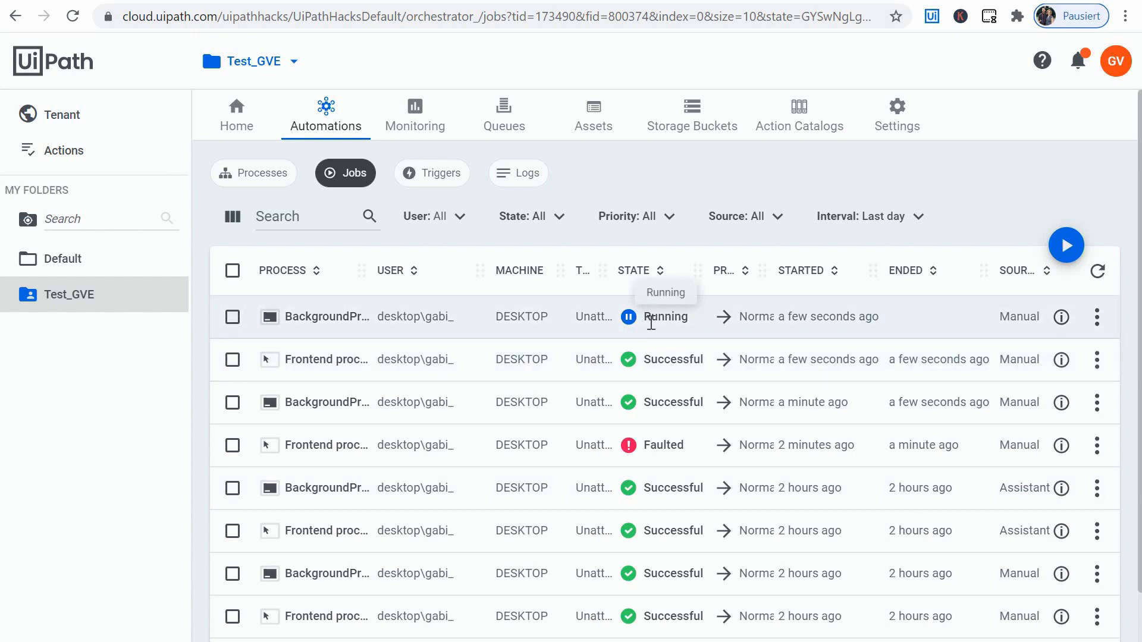
{"action": "mouse_move", "coordinate": [1097, 271]}
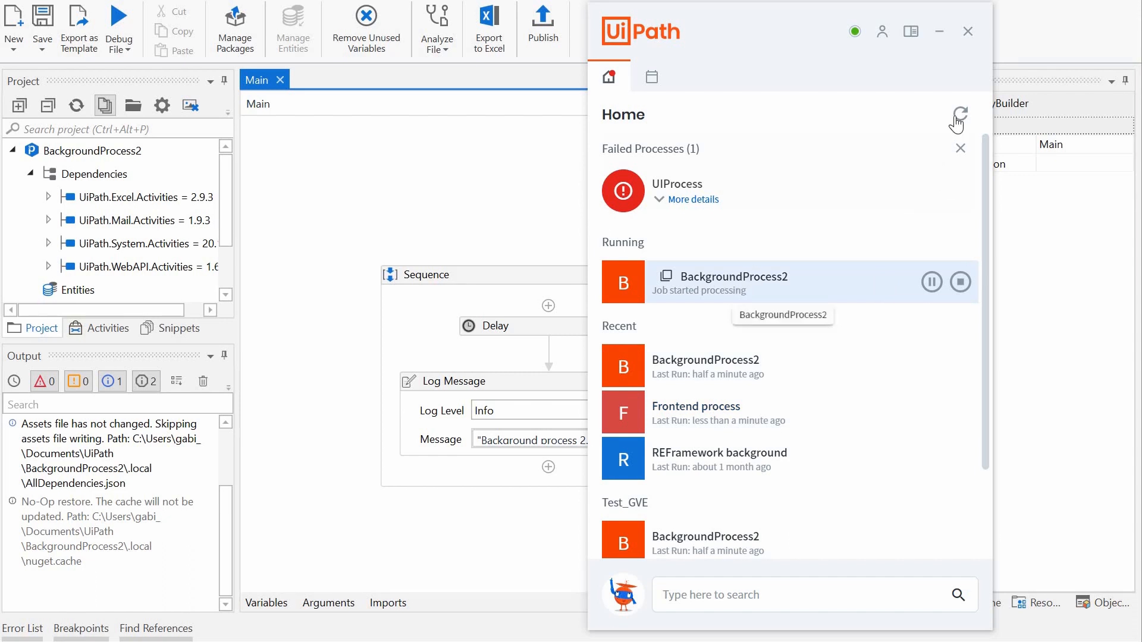
{"action": "mouse_move", "coordinate": [958, 115]}
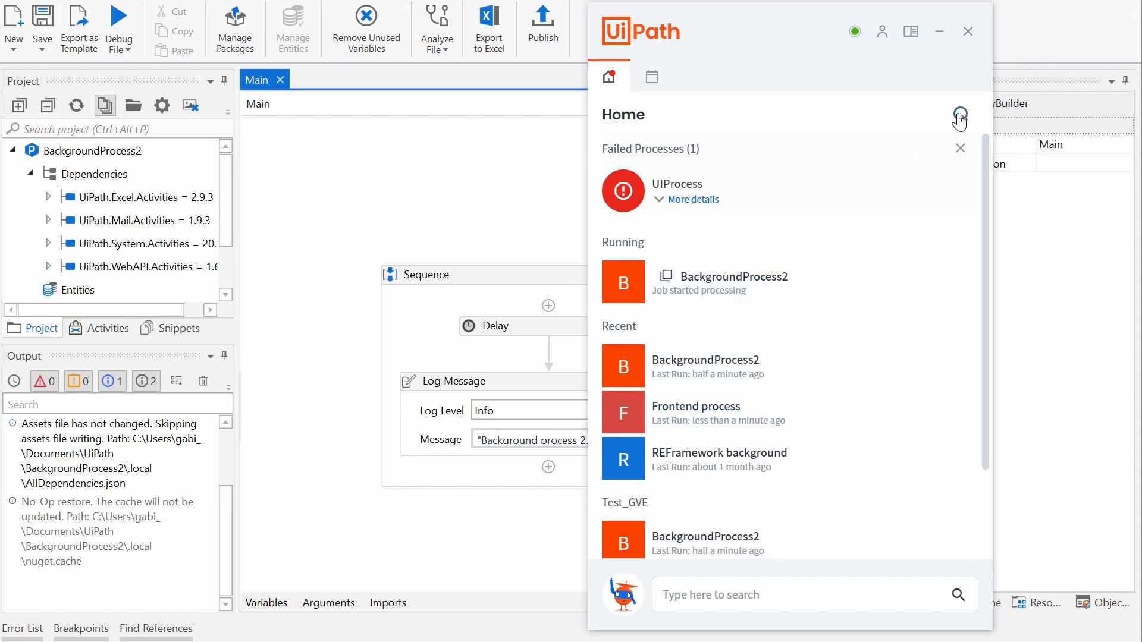
Refresh UiPath Assistant's process list while BackgroundProcess2 runs alongside Frontend process.
{"action": "left_click", "coordinate": [960, 114]}
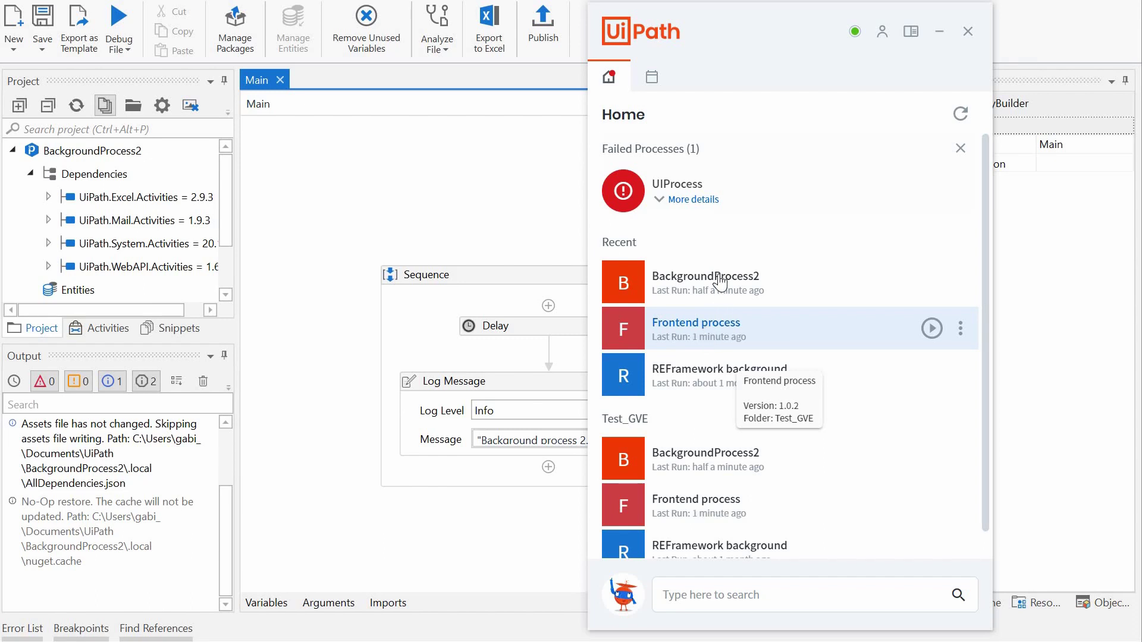
{"action": "mouse_move", "coordinate": [705, 281]}
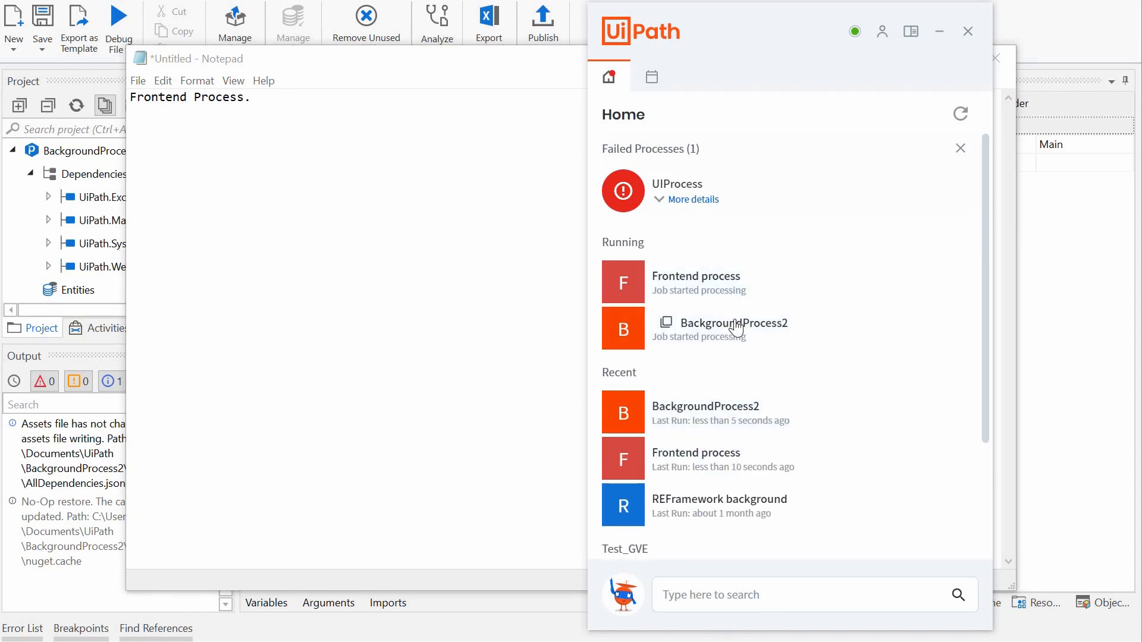
{"action": "mouse_move", "coordinate": [741, 294]}
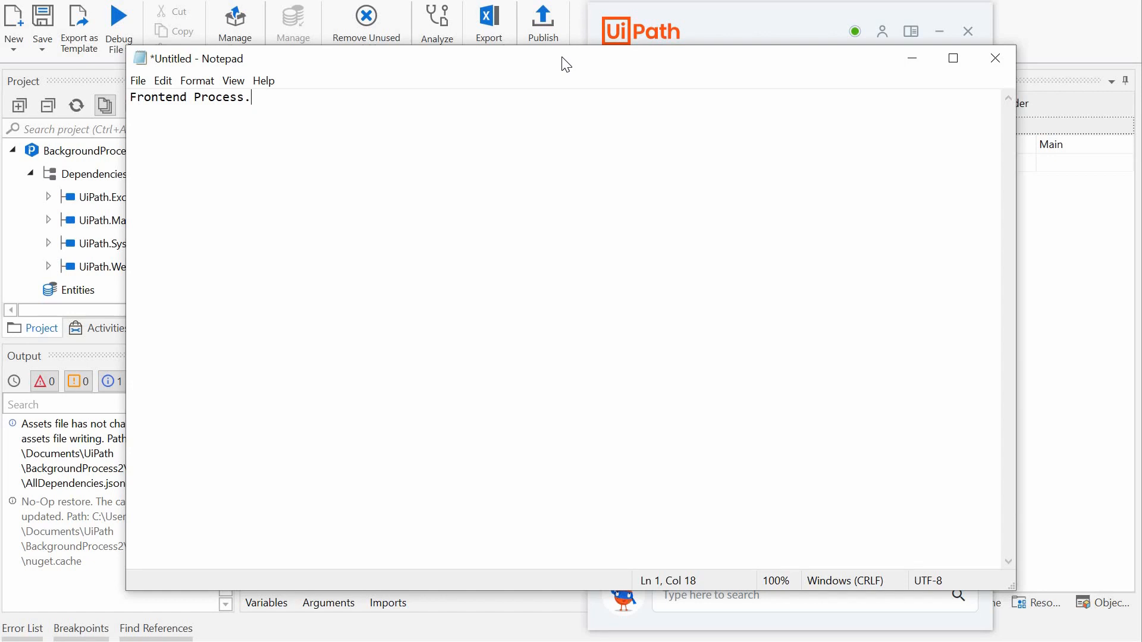
{"action": "mouse_move", "coordinate": [44, 544]}
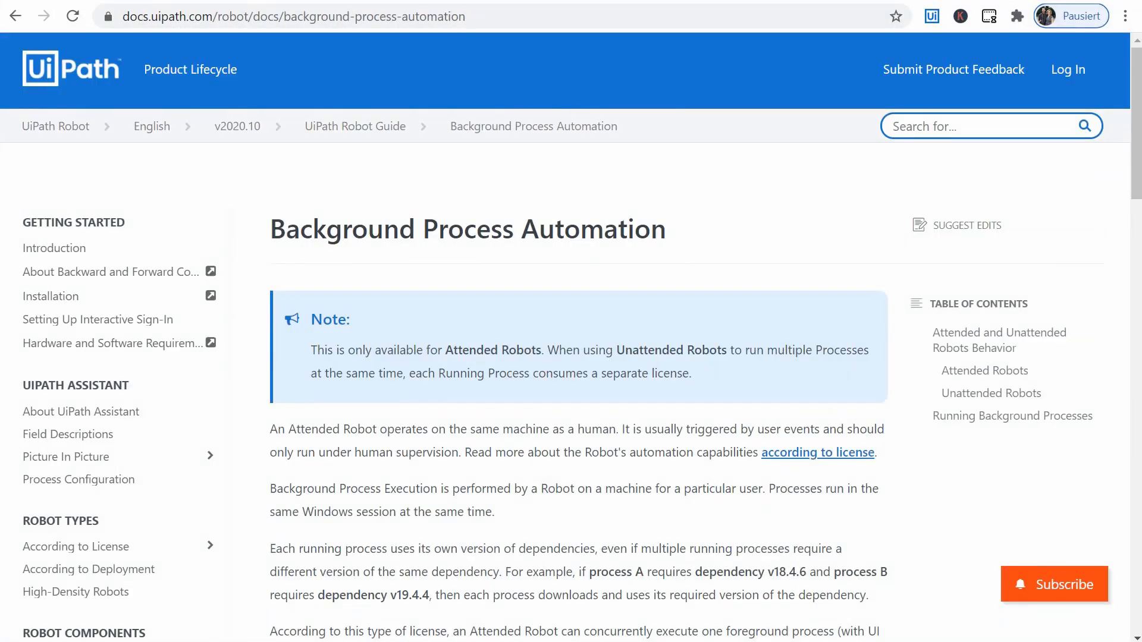
{"action": "mouse_move", "coordinate": [376, 204]}
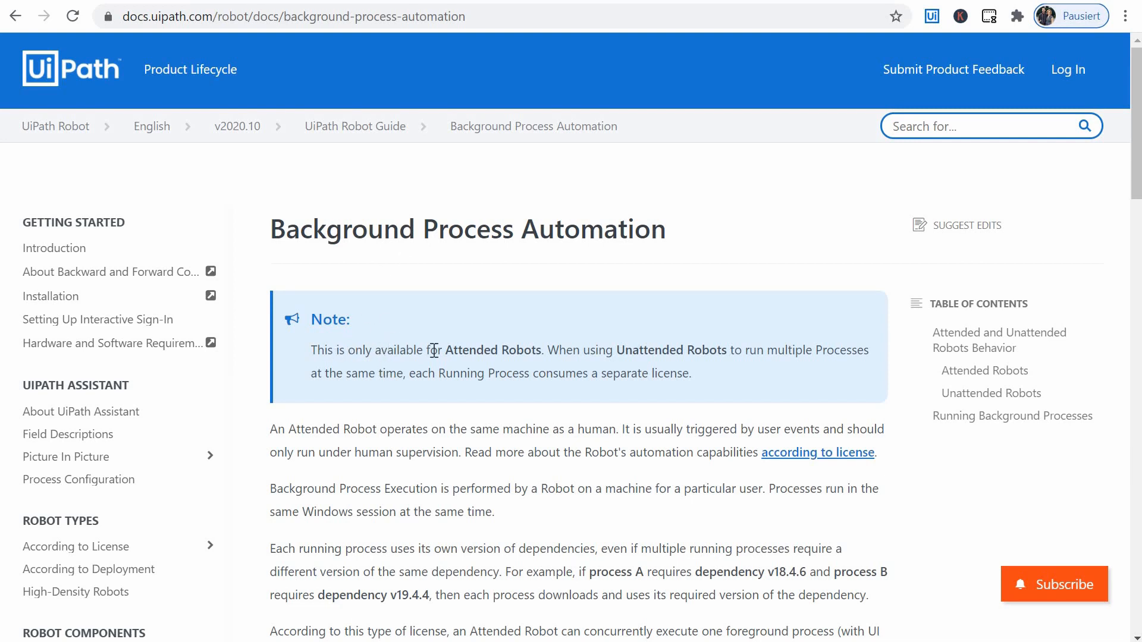
Highlight the docs notes on running processes and each process consuming a license.
{"action": "left_click_drag", "start_coordinate": [374, 350], "coordinate": [535, 349]}
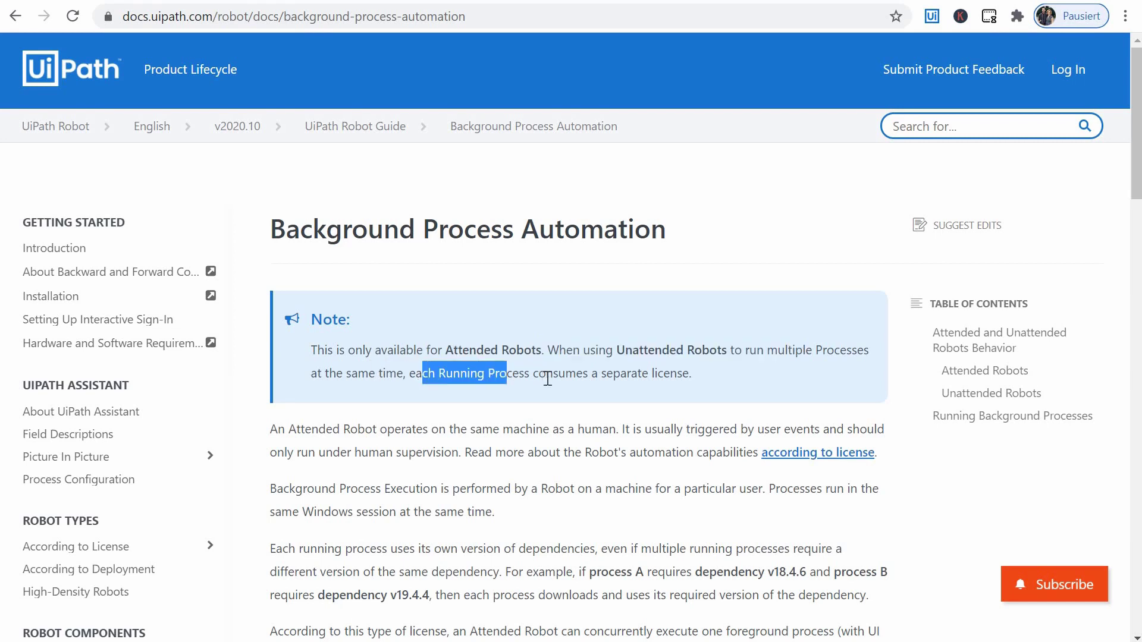
{"action": "left_click_drag", "start_coordinate": [505, 373], "coordinate": [676, 373]}
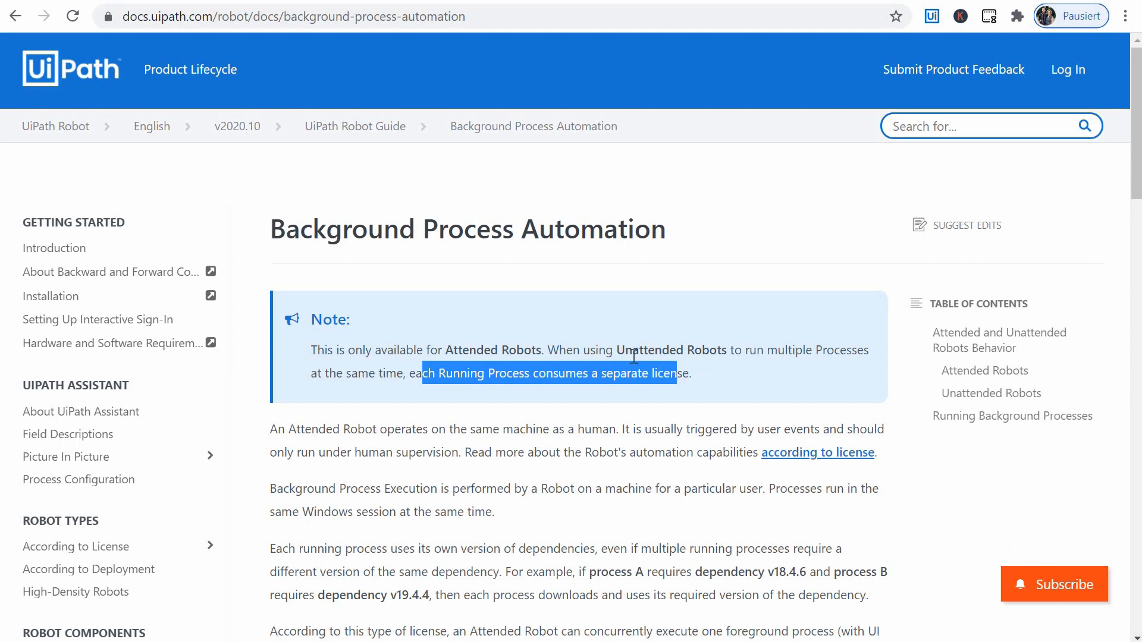
{"action": "mouse_move", "coordinate": [507, 366]}
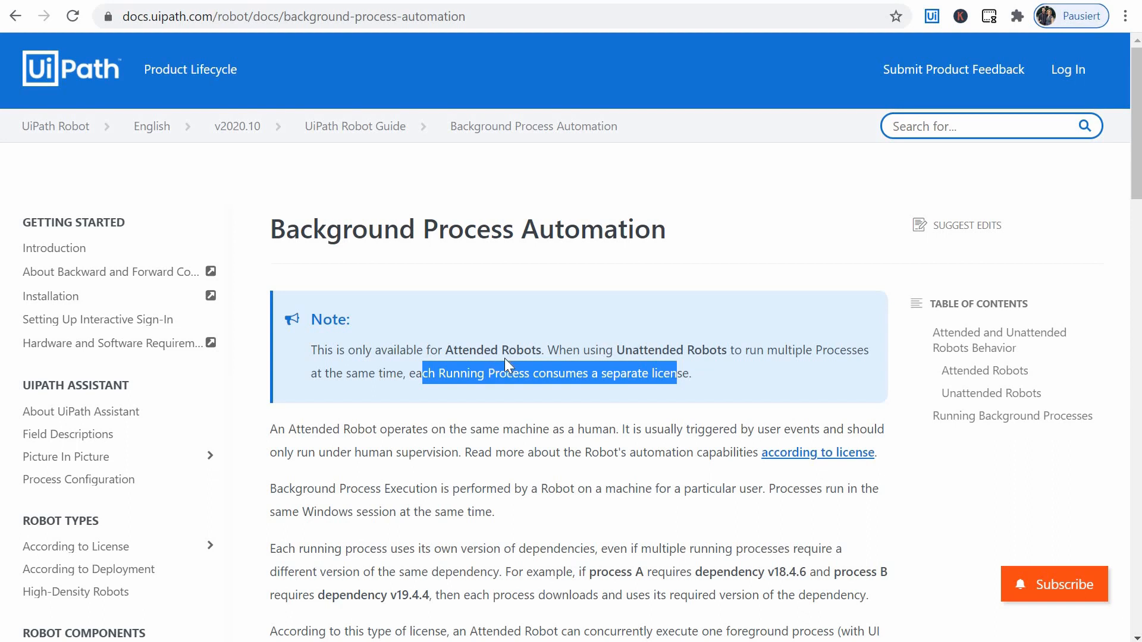
{"action": "mouse_move", "coordinate": [662, 346]}
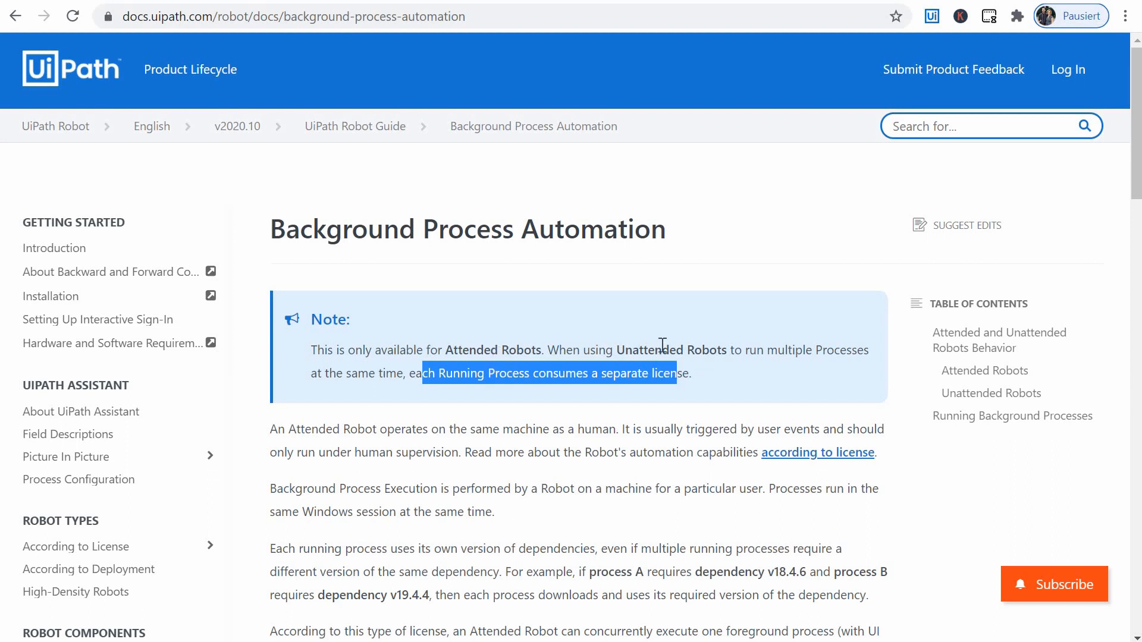
{"action": "left_click", "coordinate": [667, 343]}
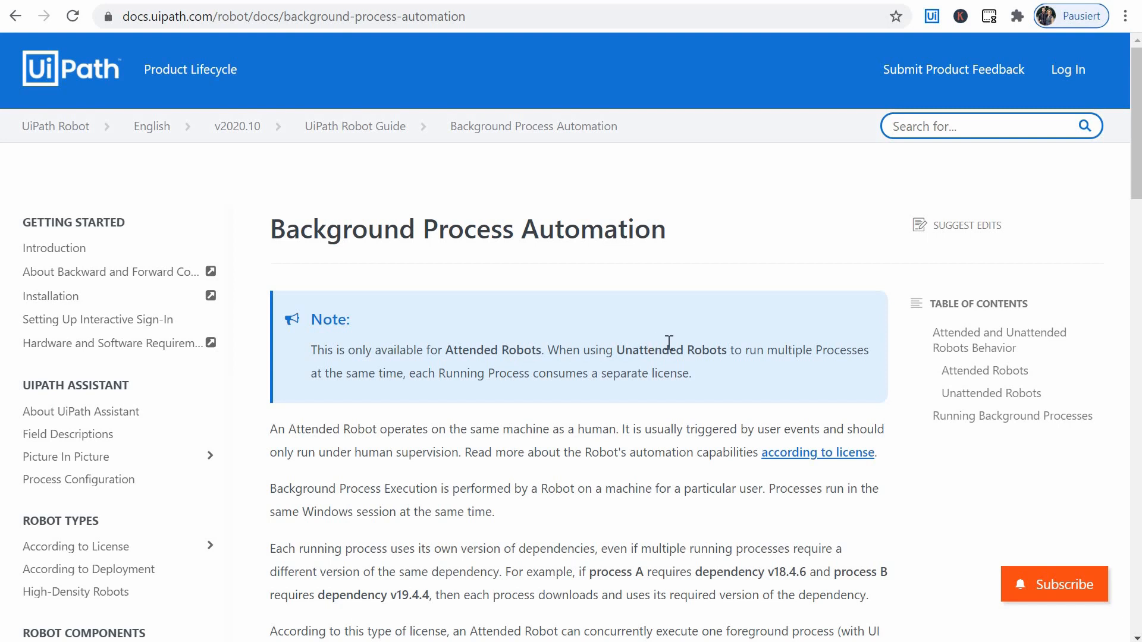
Highlight the Attended Robots section on using the user's session, then return to the top.
{"action": "scroll", "scroll_direction": "down", "scroll_amount": 3}
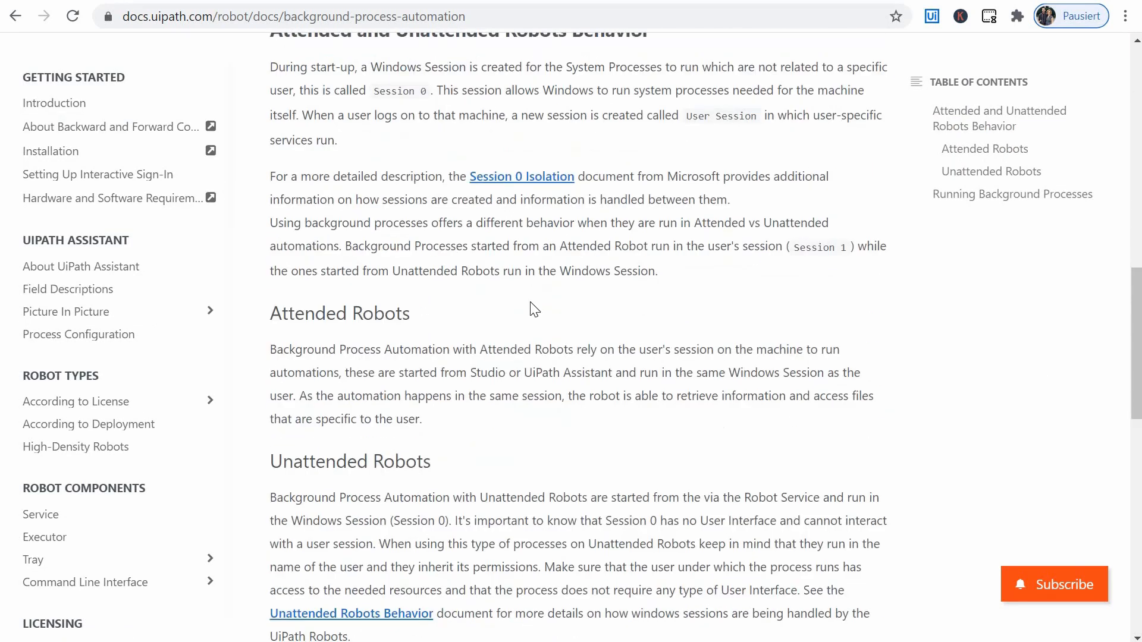
{"action": "left_click_drag", "start_coordinate": [286, 313], "coordinate": [410, 313]}
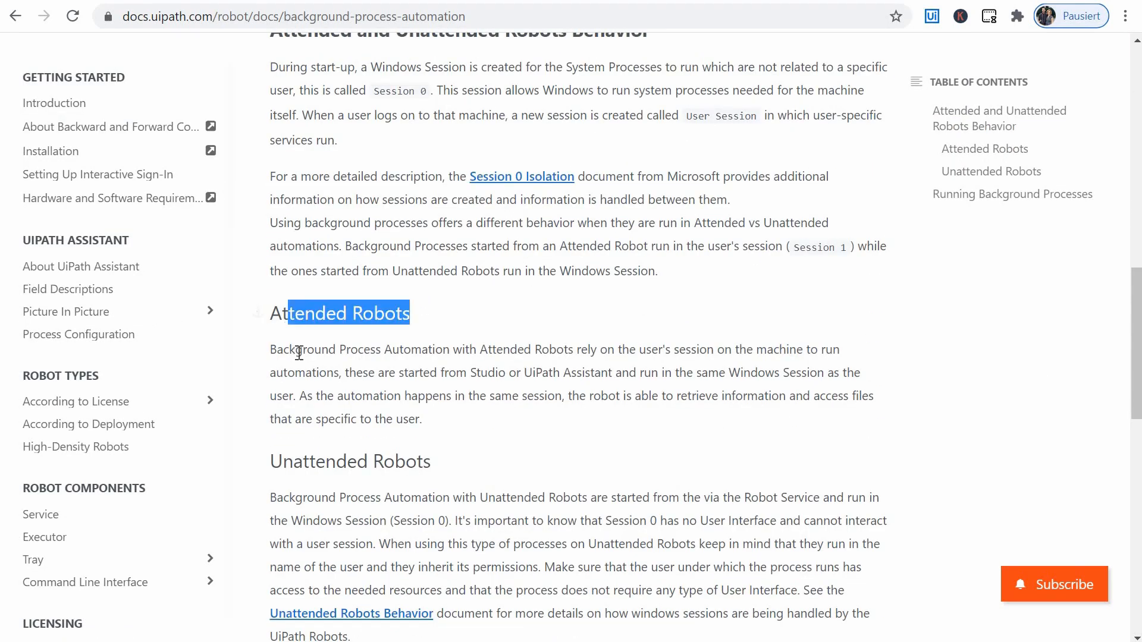
{"action": "left_click_drag", "start_coordinate": [288, 349], "coordinate": [472, 349]}
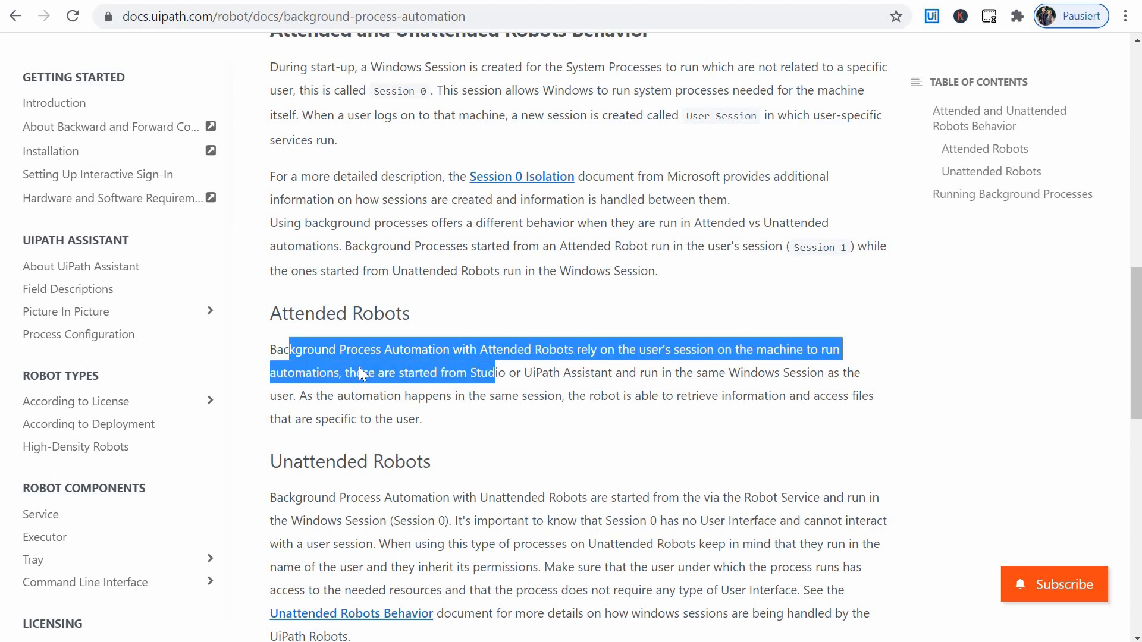
{"action": "left_click", "coordinate": [508, 378]}
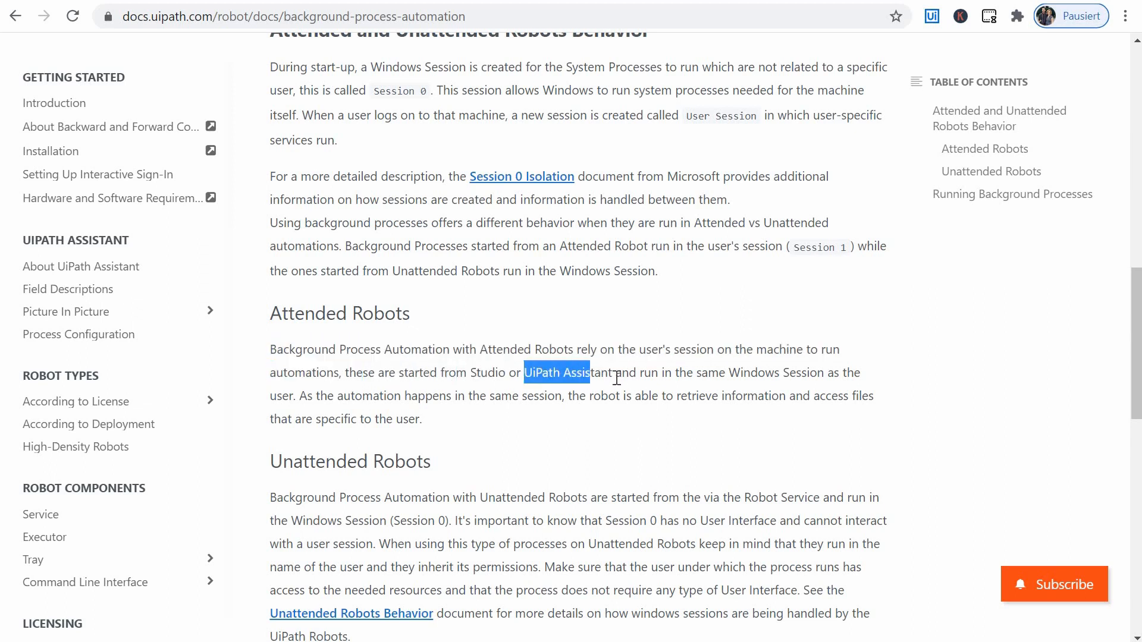
{"action": "left_click", "coordinate": [831, 377]}
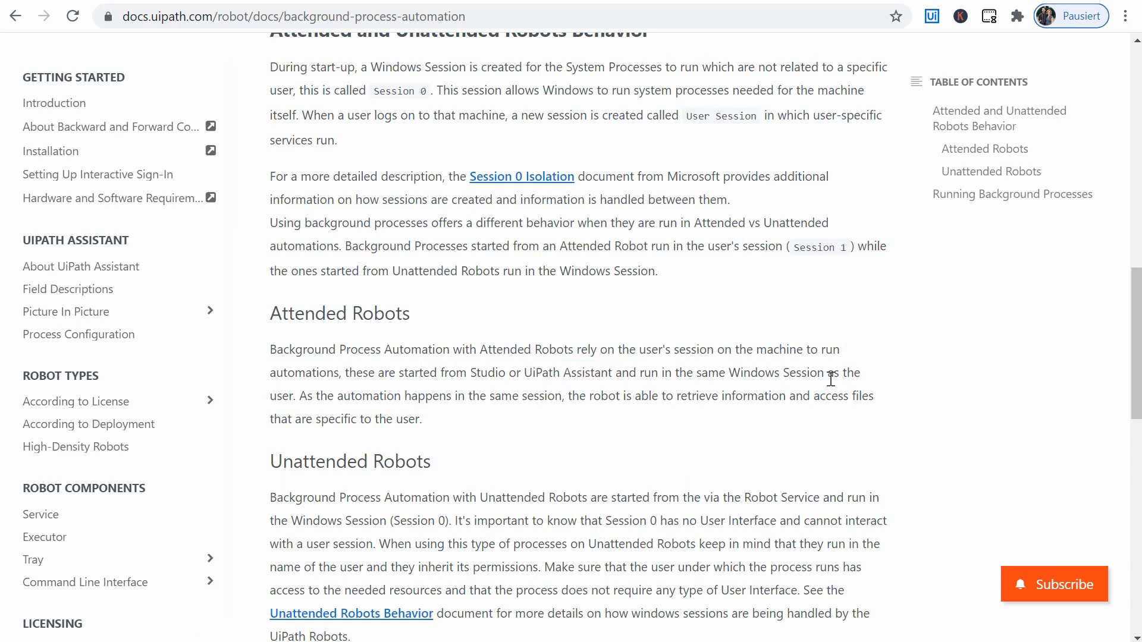
{"action": "mouse_move", "coordinate": [528, 372]}
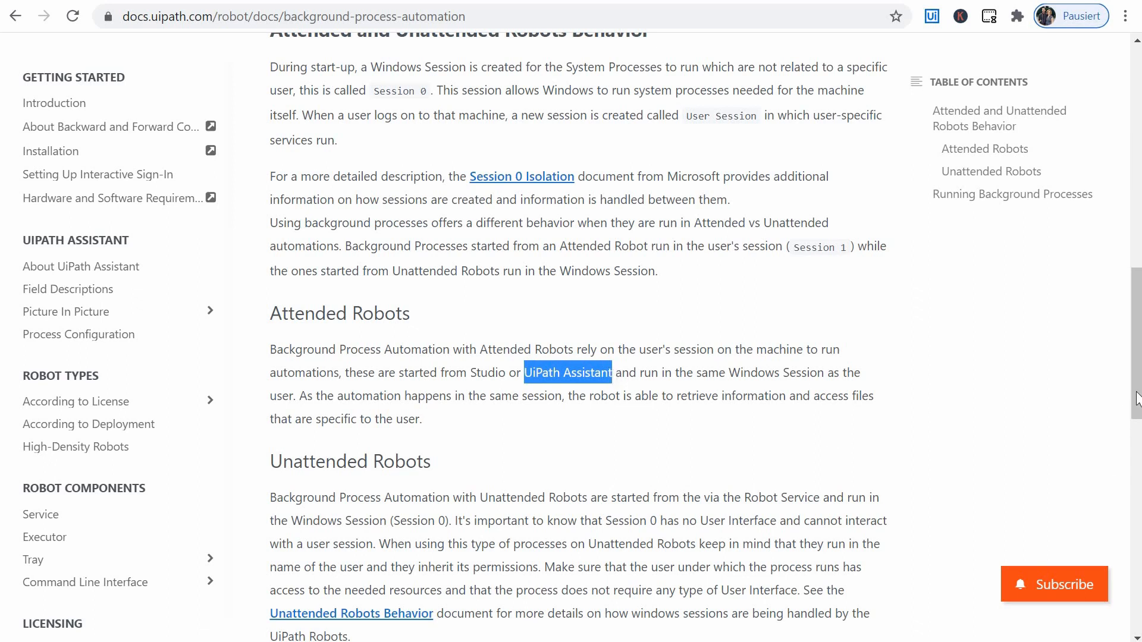
{"action": "scroll", "scroll_direction": "up", "scroll_amount": 3}
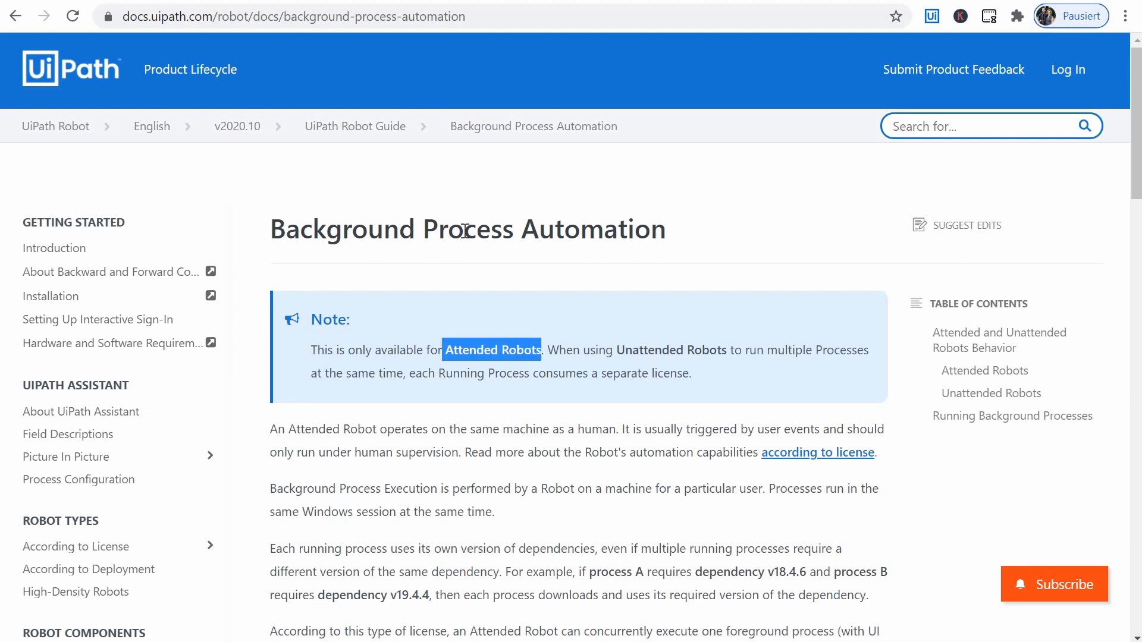
{"action": "mouse_move", "coordinate": [510, 227]}
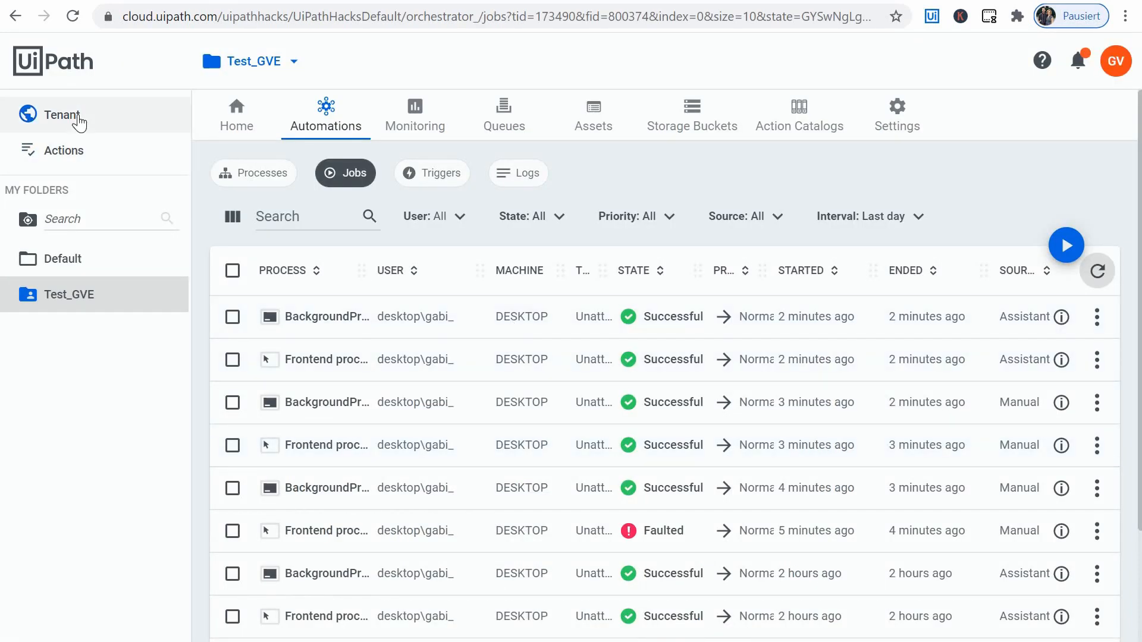
Check the Jobs statuses, then highlight the separate-license-per-running-process sentence in the docs.
{"action": "left_click", "coordinate": [59, 114]}
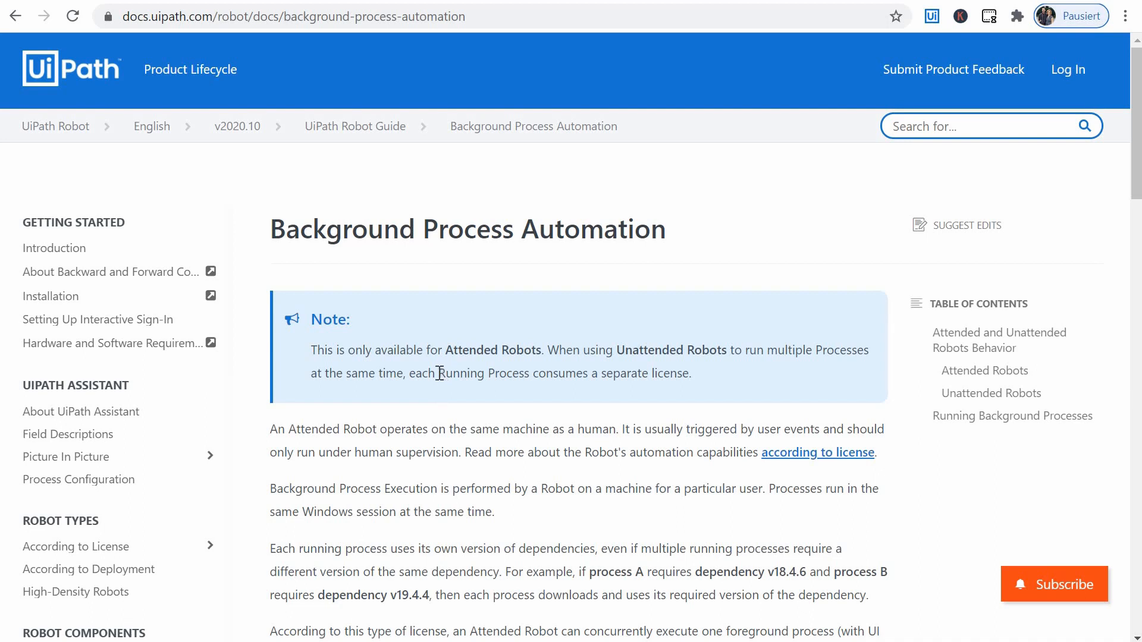
{"action": "left_click_drag", "start_coordinate": [438, 373], "coordinate": [682, 373]}
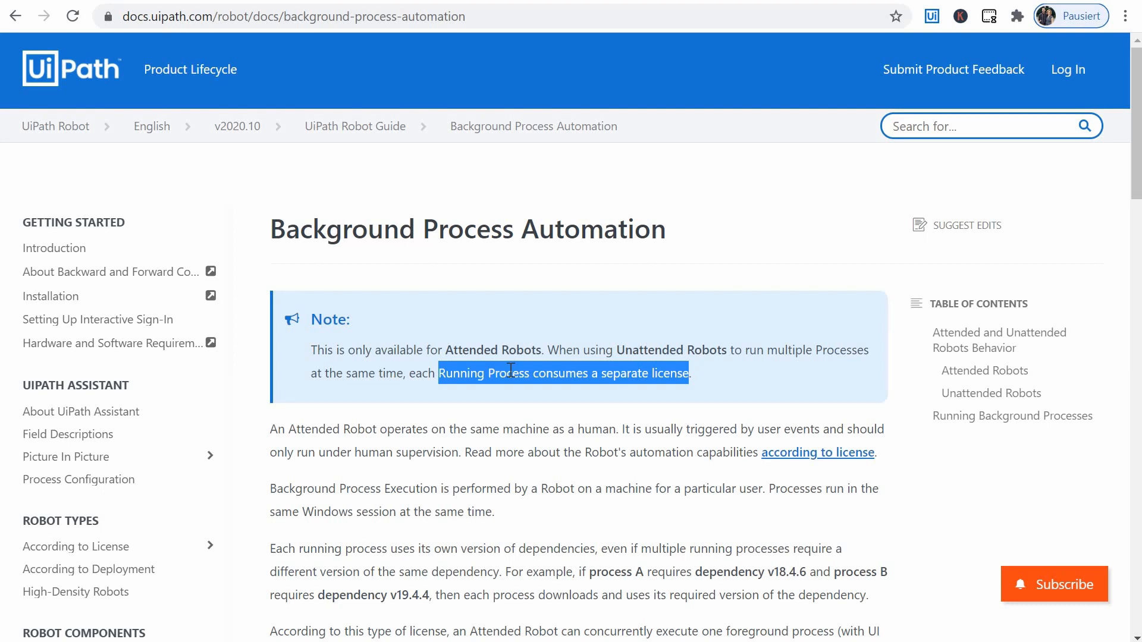
{"action": "mouse_move", "coordinate": [228, 171]}
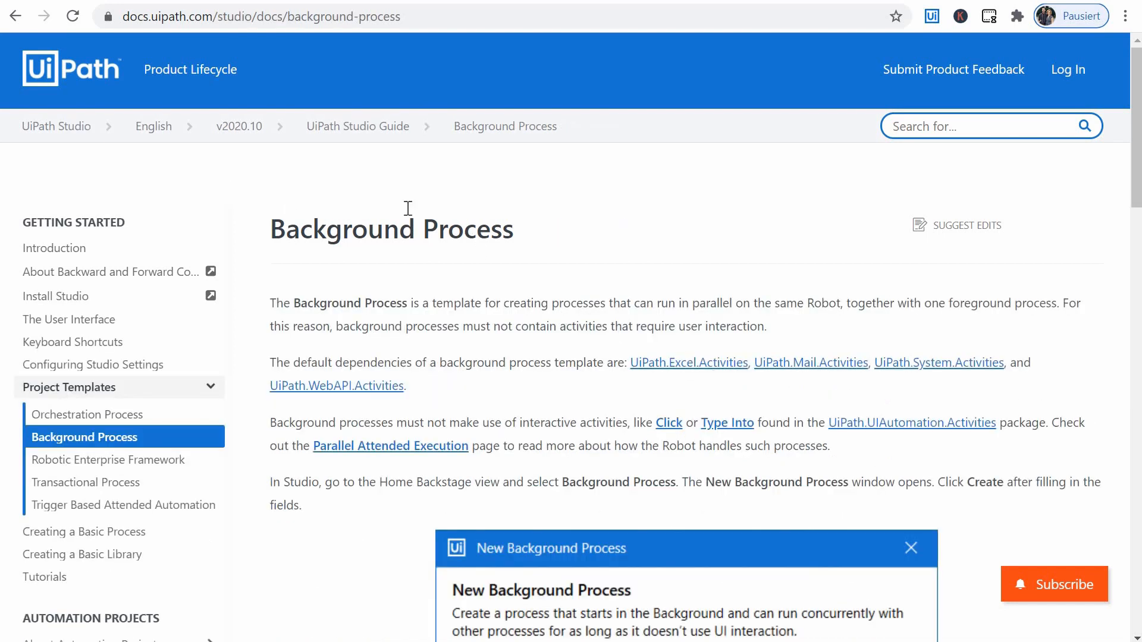
Highlight the note that Orchestrator-started background processes run in Session 0 on unattended robots.
{"action": "scroll", "scroll_direction": "down", "scroll_amount": 3}
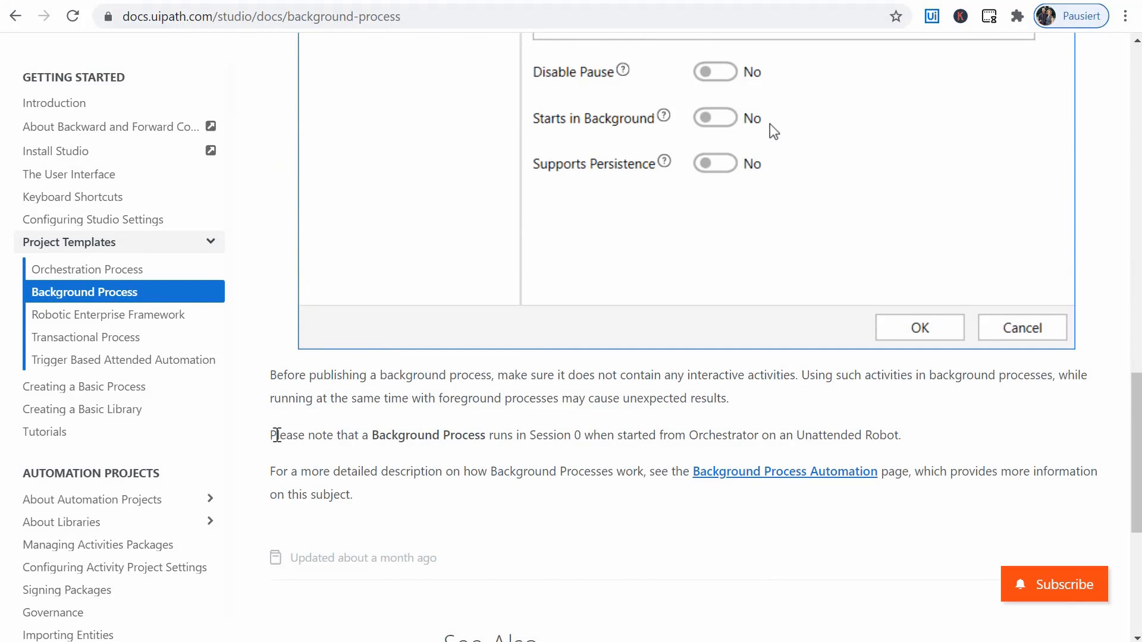
{"action": "left_click_drag", "start_coordinate": [271, 435], "coordinate": [838, 435]}
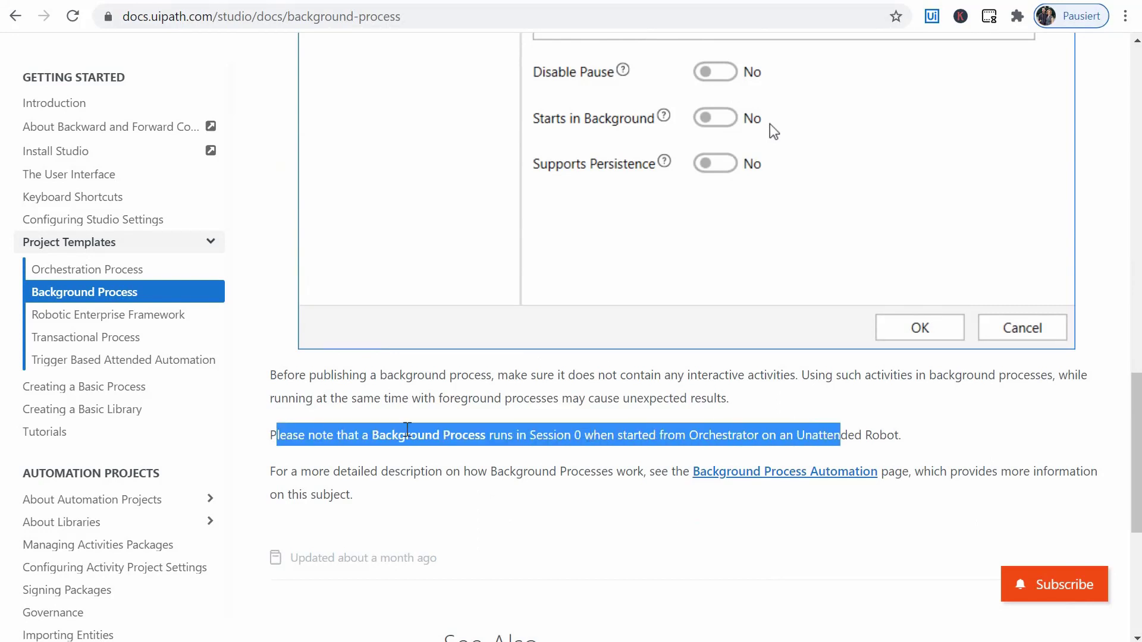
{"action": "left_click", "coordinate": [521, 436]}
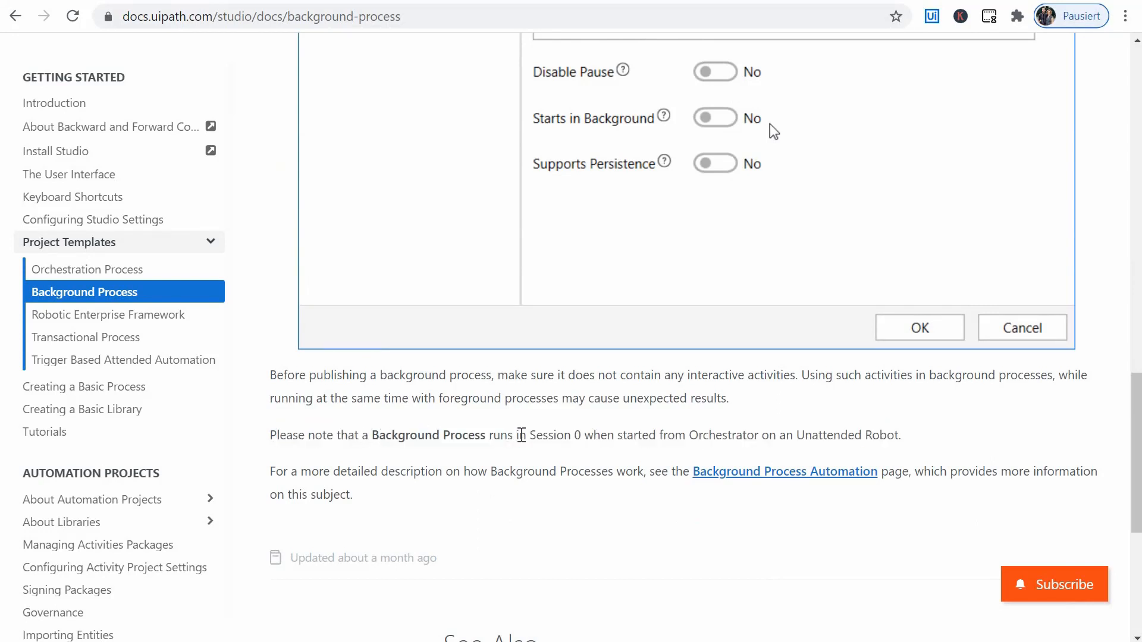
{"action": "left_click_drag", "start_coordinate": [378, 435], "coordinate": [581, 435]}
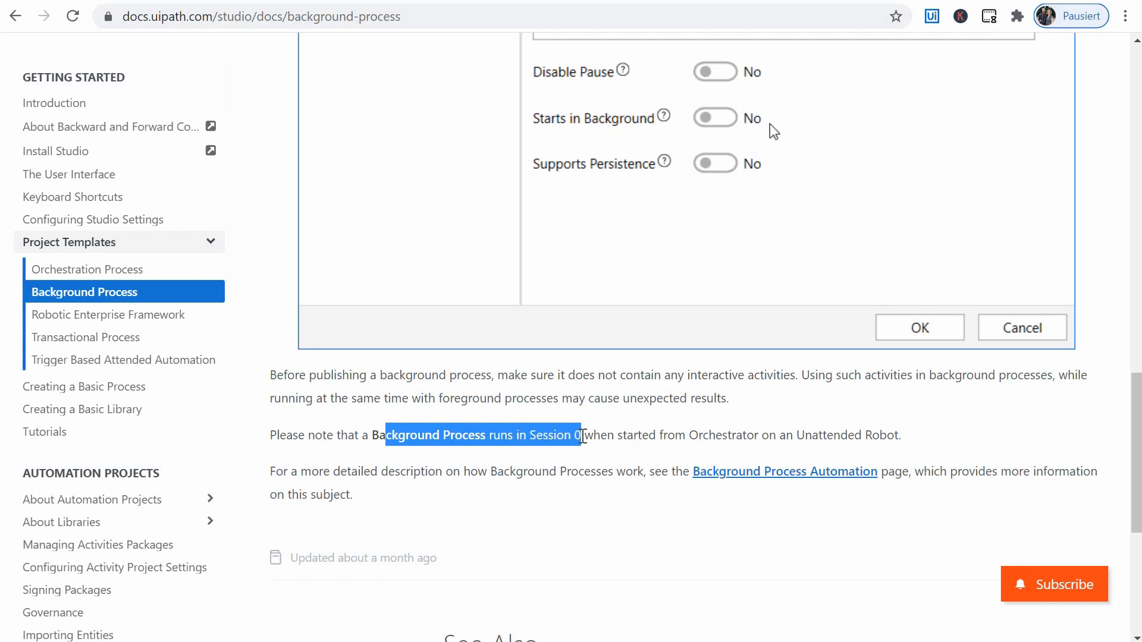
{"action": "left_click_drag", "start_coordinate": [581, 435], "coordinate": [750, 435]}
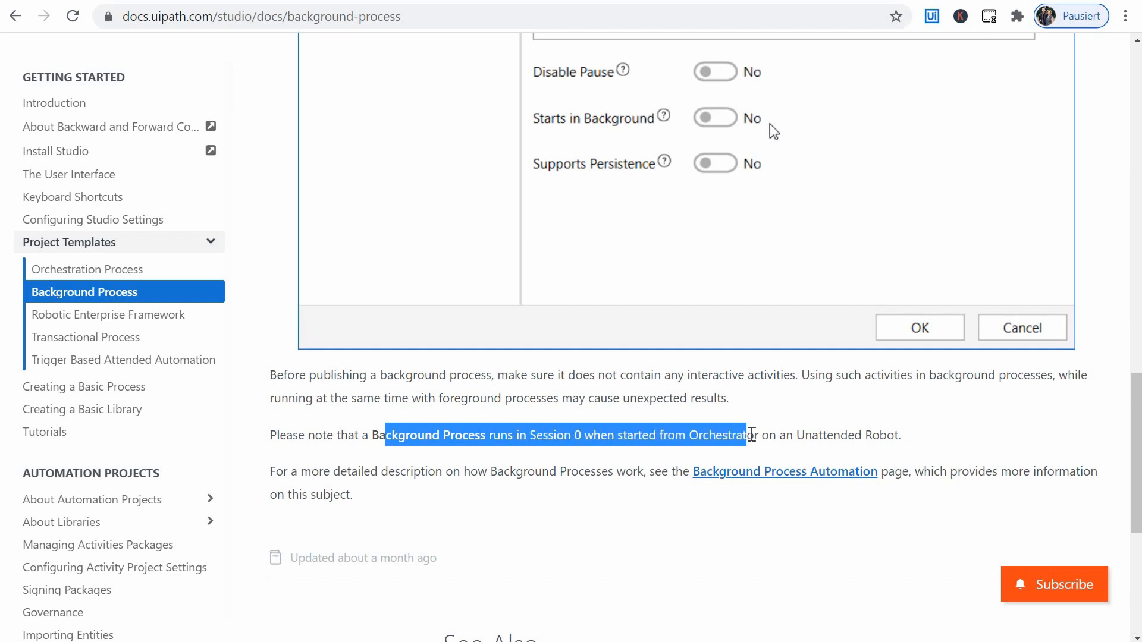
{"action": "left_click_drag", "start_coordinate": [746, 434], "coordinate": [901, 435]}
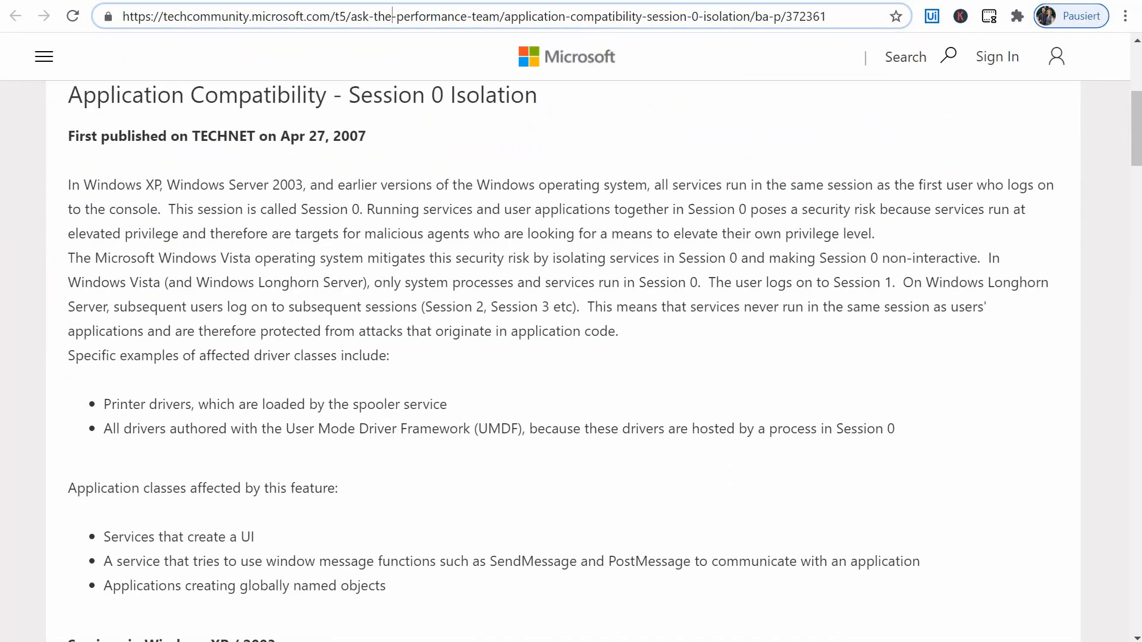
{"action": "mouse_move", "coordinate": [143, 185]}
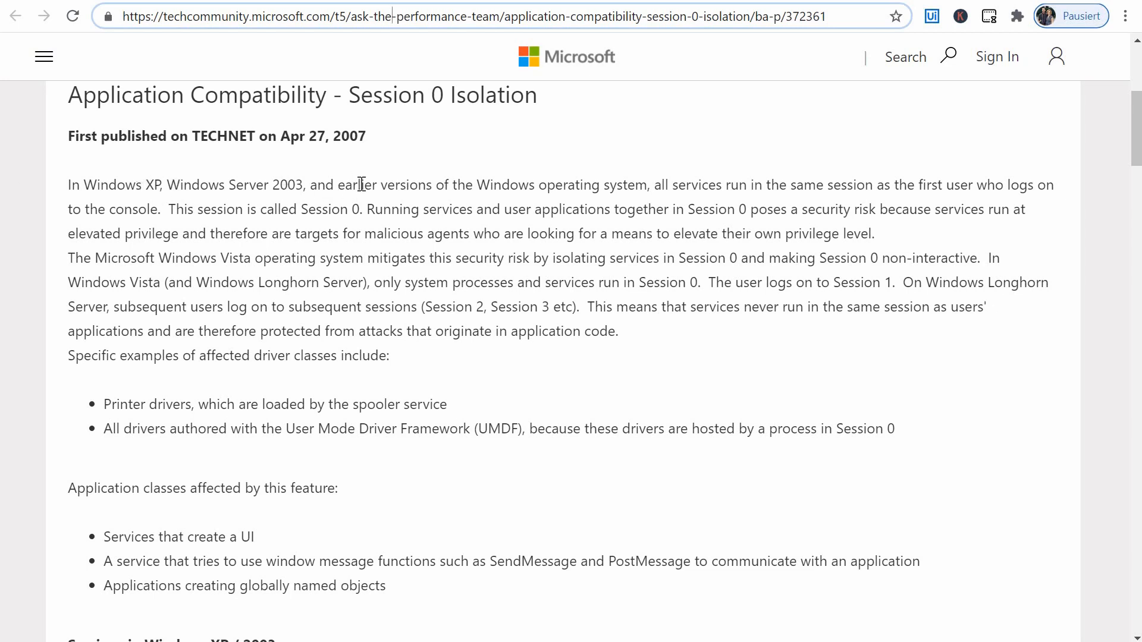
{"action": "mouse_move", "coordinate": [642, 186]}
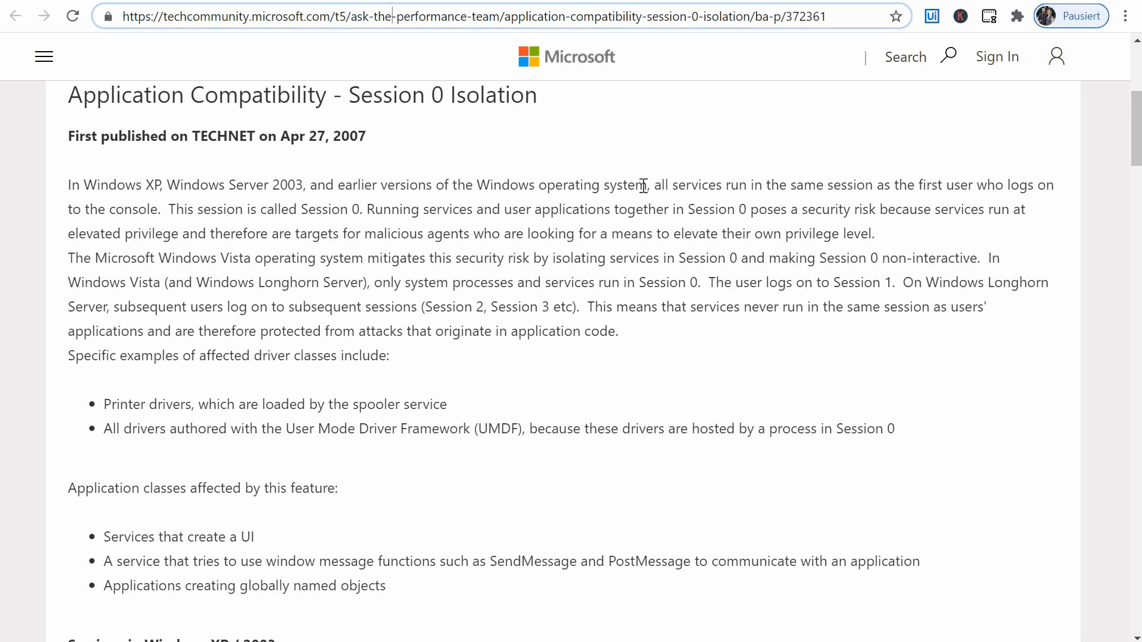
{"action": "mouse_move", "coordinate": [894, 183]}
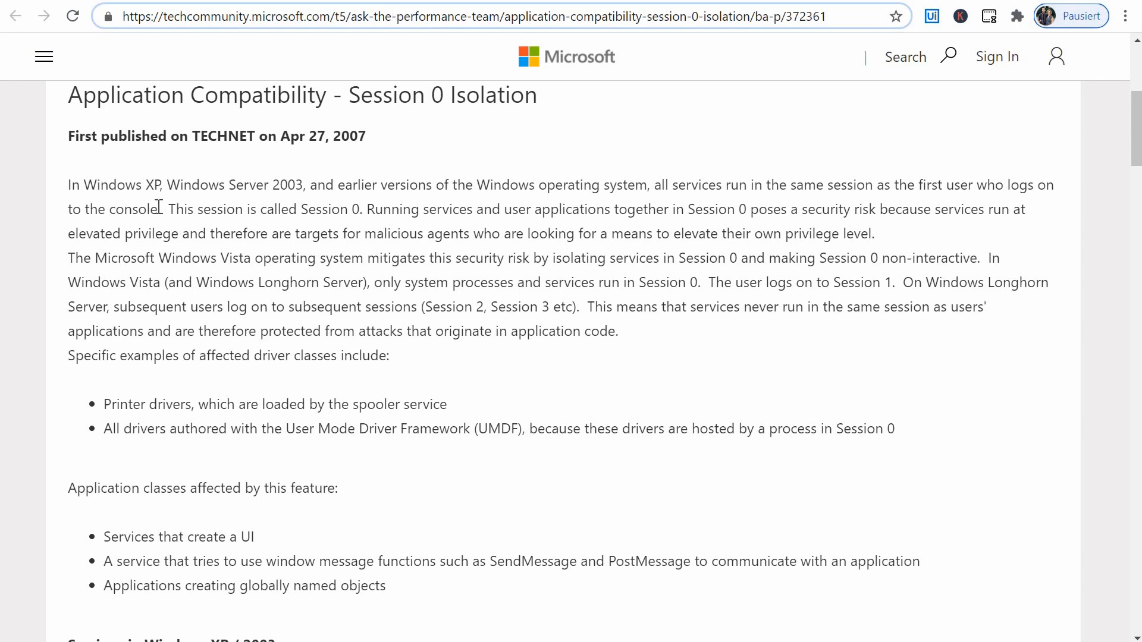
{"action": "mouse_move", "coordinate": [417, 194]}
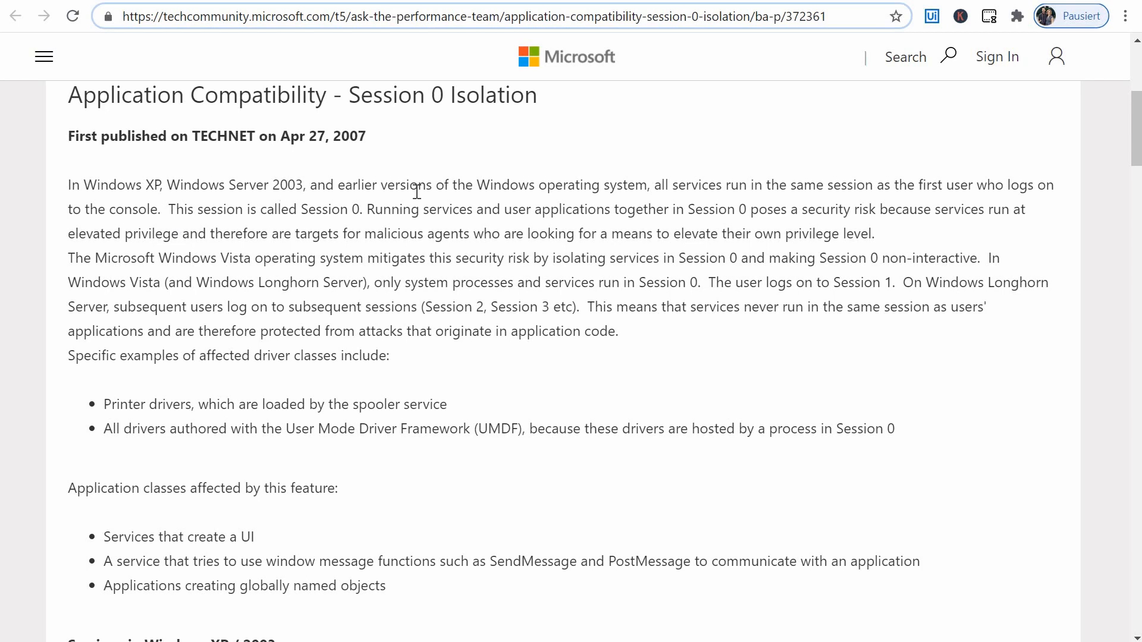
{"action": "mouse_move", "coordinate": [628, 210]}
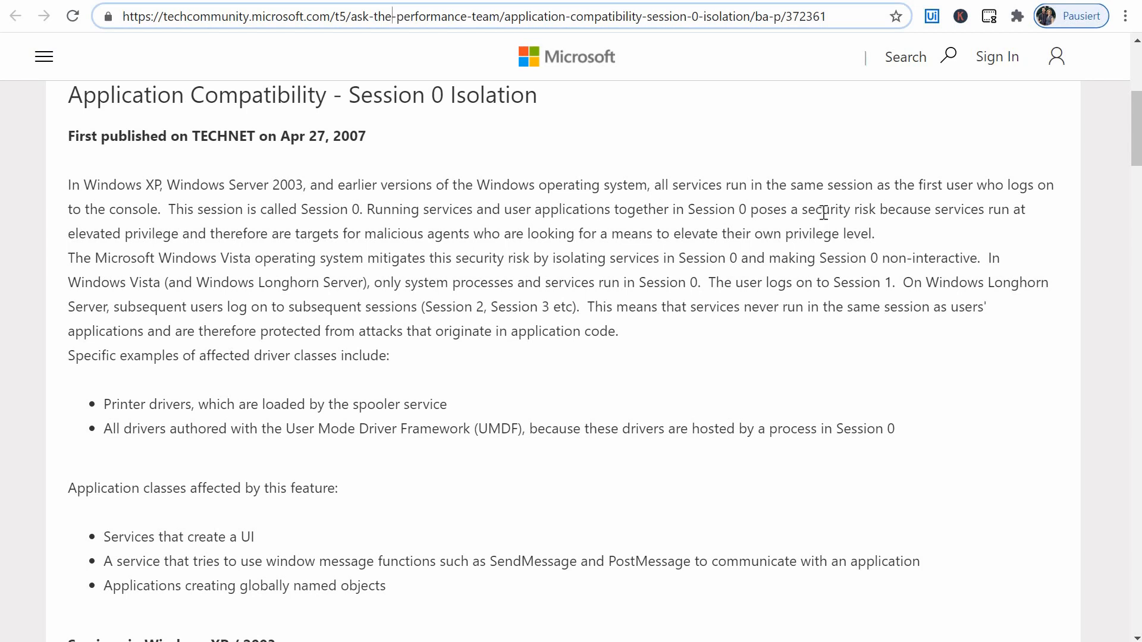
{"action": "mouse_move", "coordinate": [792, 176]}
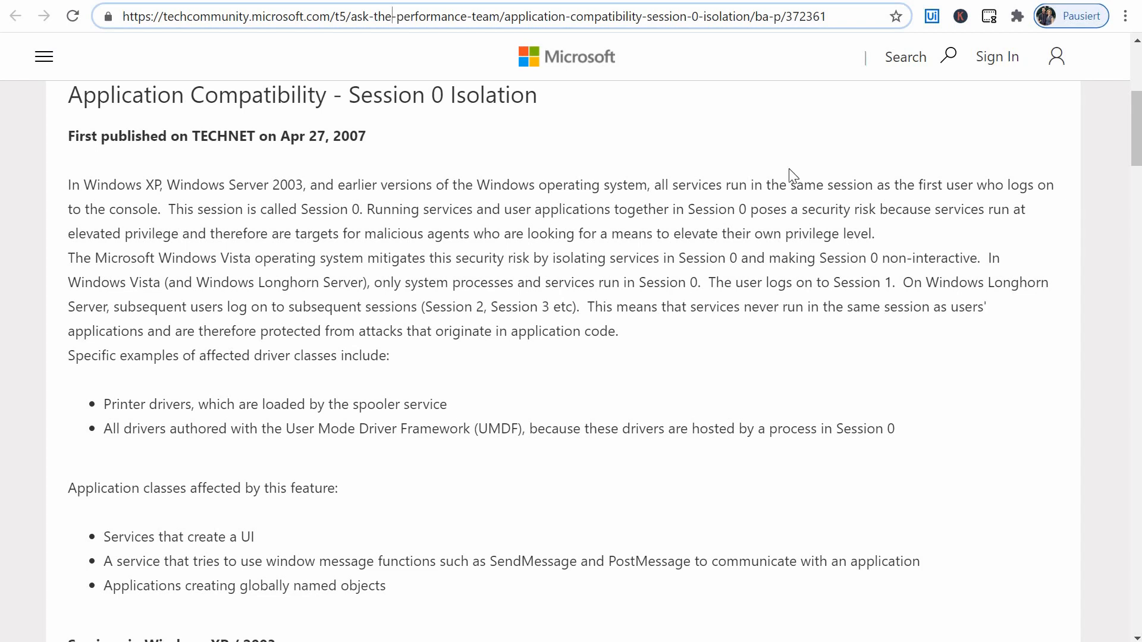
{"action": "mouse_move", "coordinate": [472, 232]}
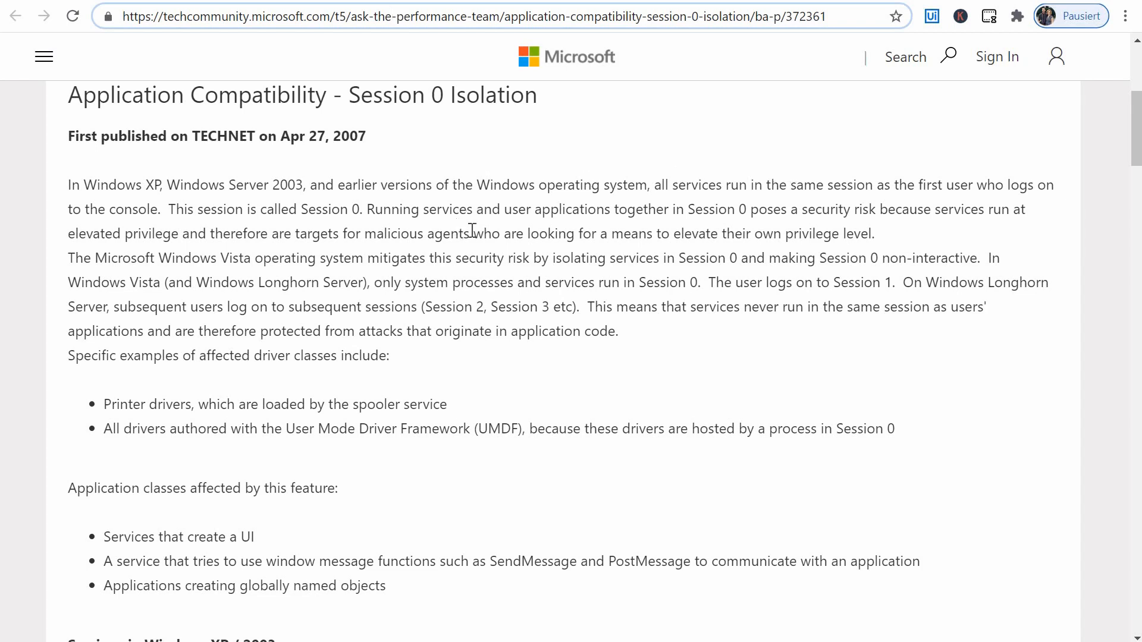
{"action": "mouse_move", "coordinate": [483, 230]}
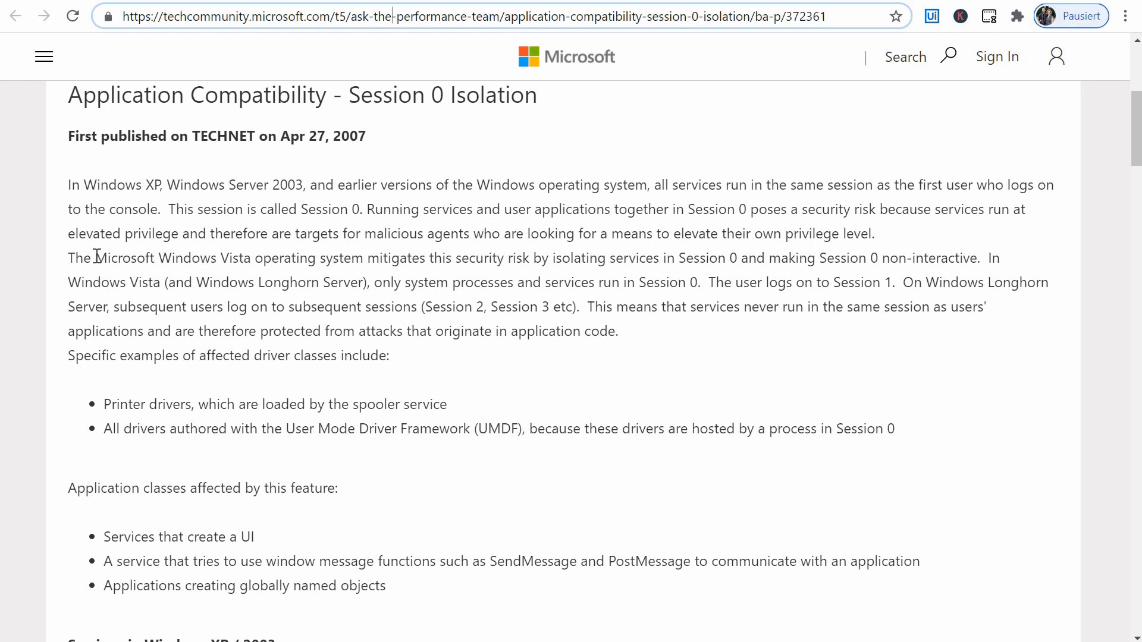
Highlight 'Microsoft Windows Vista', non-interactive Session 0, and services protected from attacks.
{"action": "left_click_drag", "start_coordinate": [84, 258], "coordinate": [251, 257]}
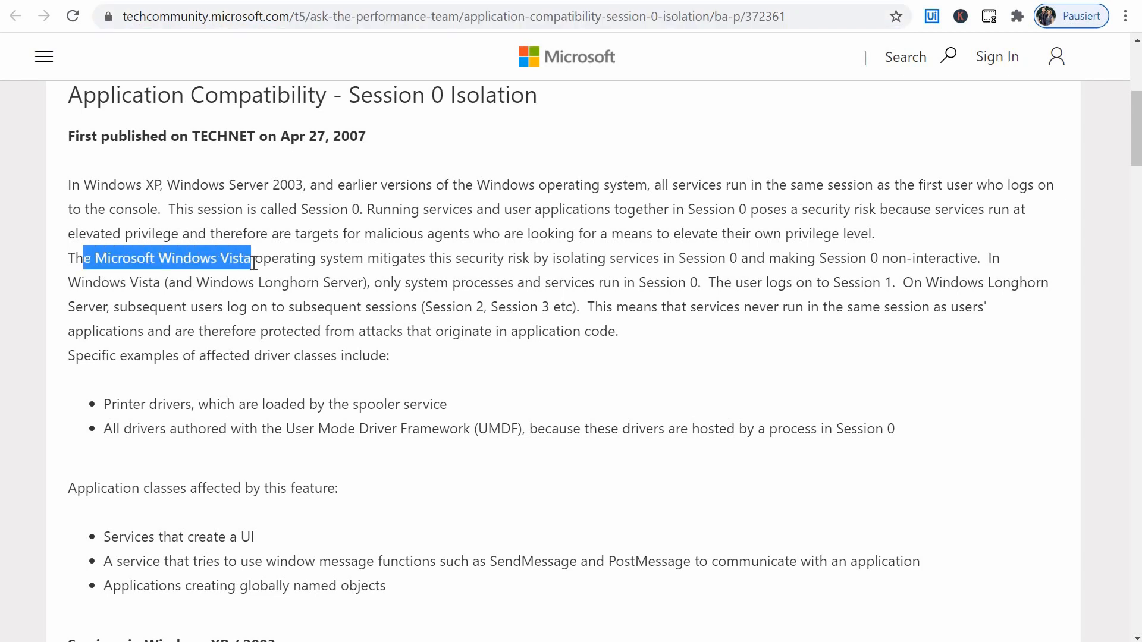
{"action": "mouse_move", "coordinate": [433, 261]}
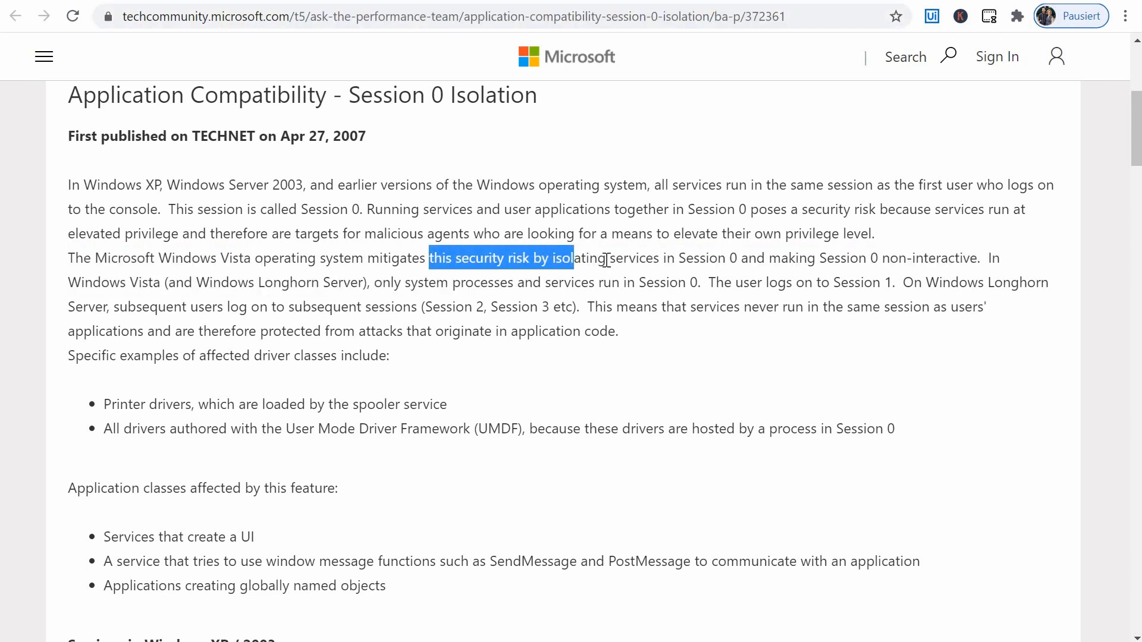
{"action": "left_click", "coordinate": [730, 258]}
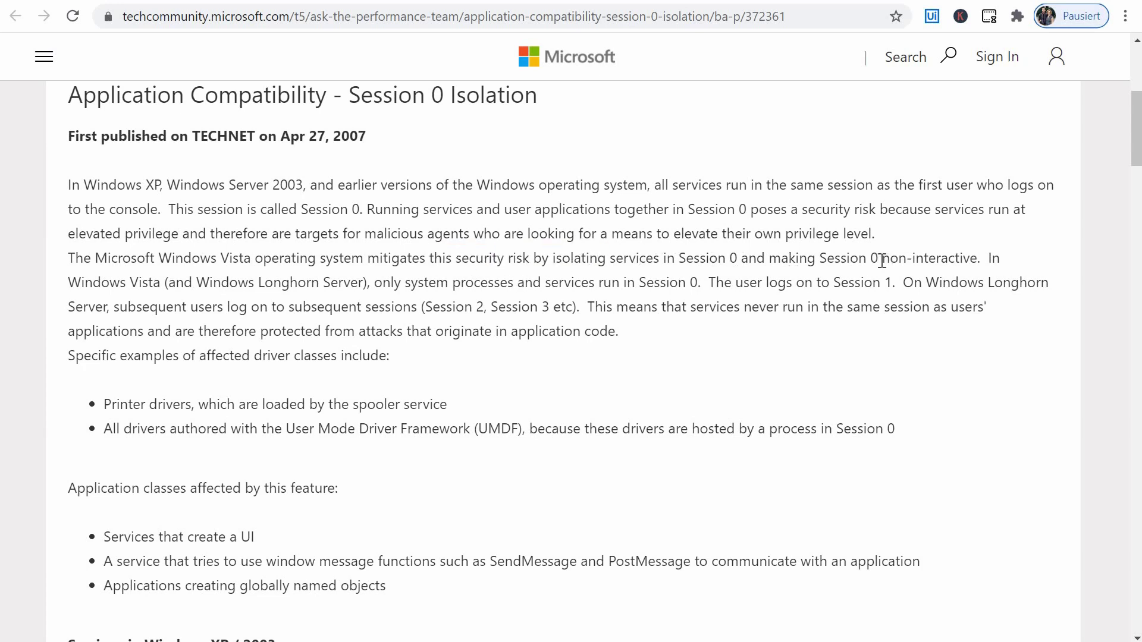
{"action": "mouse_move", "coordinate": [897, 259]}
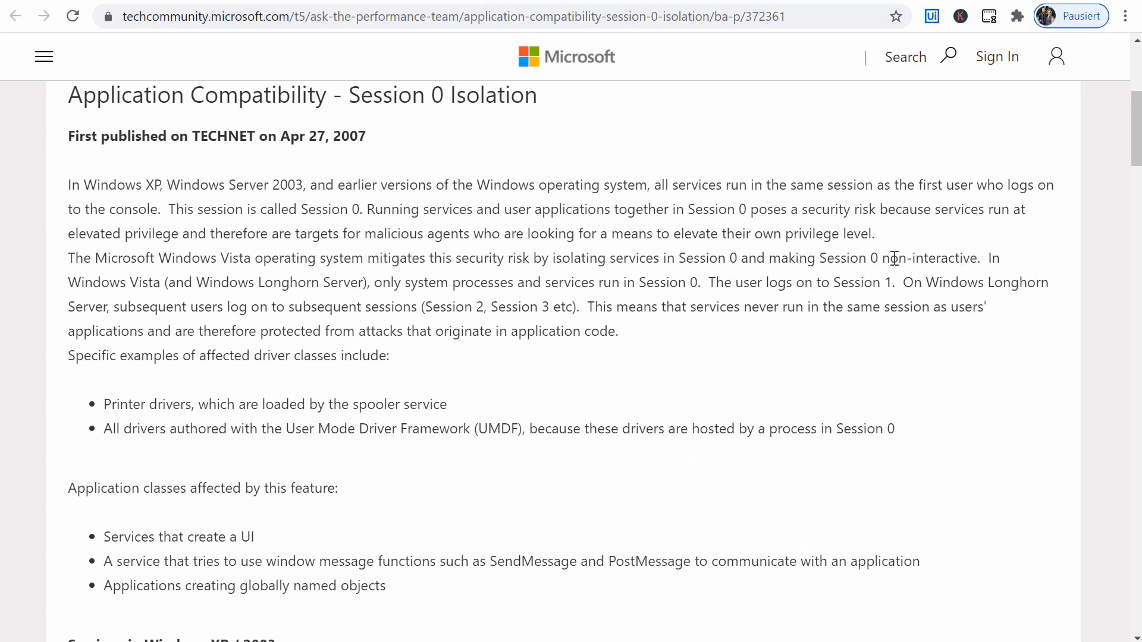
{"action": "double_click", "coordinate": [928, 258]}
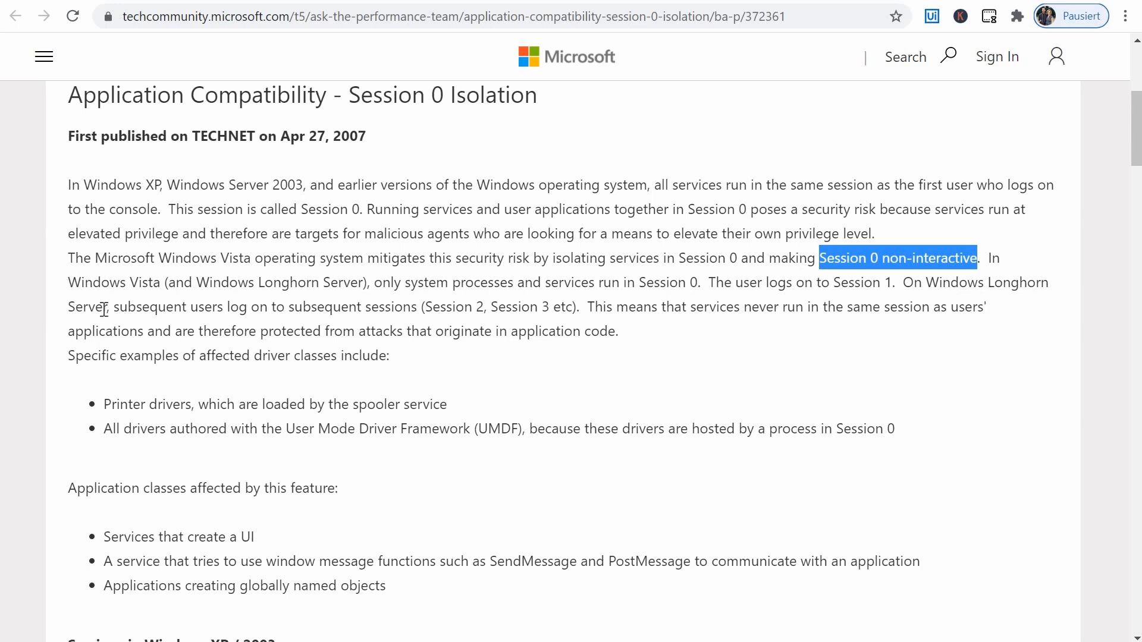
{"action": "left_click_drag", "start_coordinate": [624, 307], "coordinate": [726, 307]}
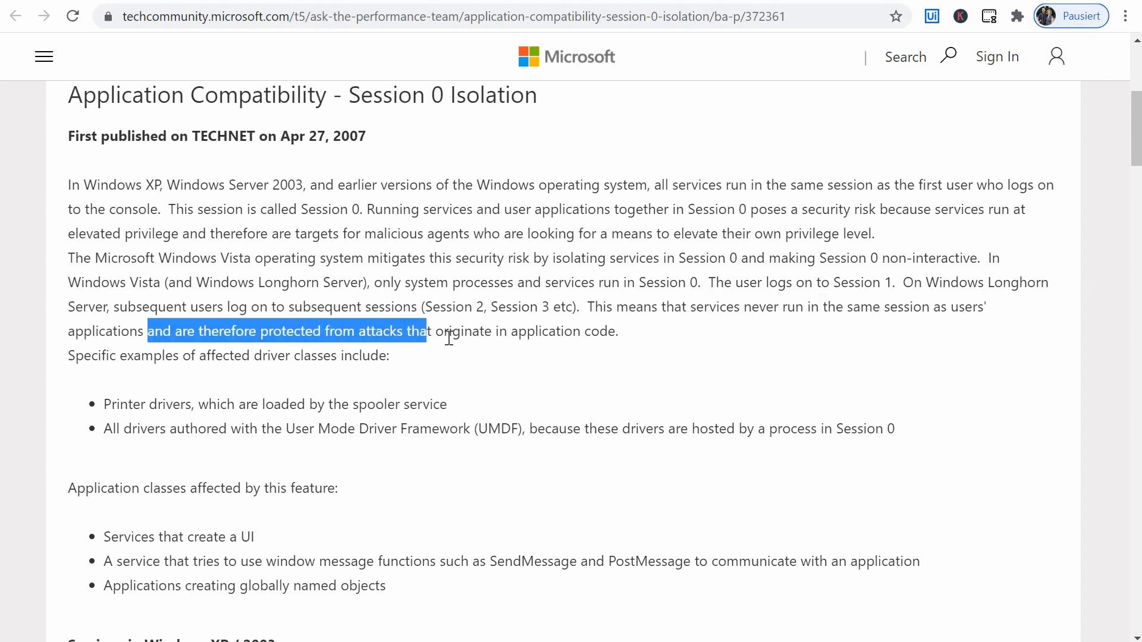
{"action": "left_click_drag", "start_coordinate": [429, 331], "coordinate": [441, 331]}
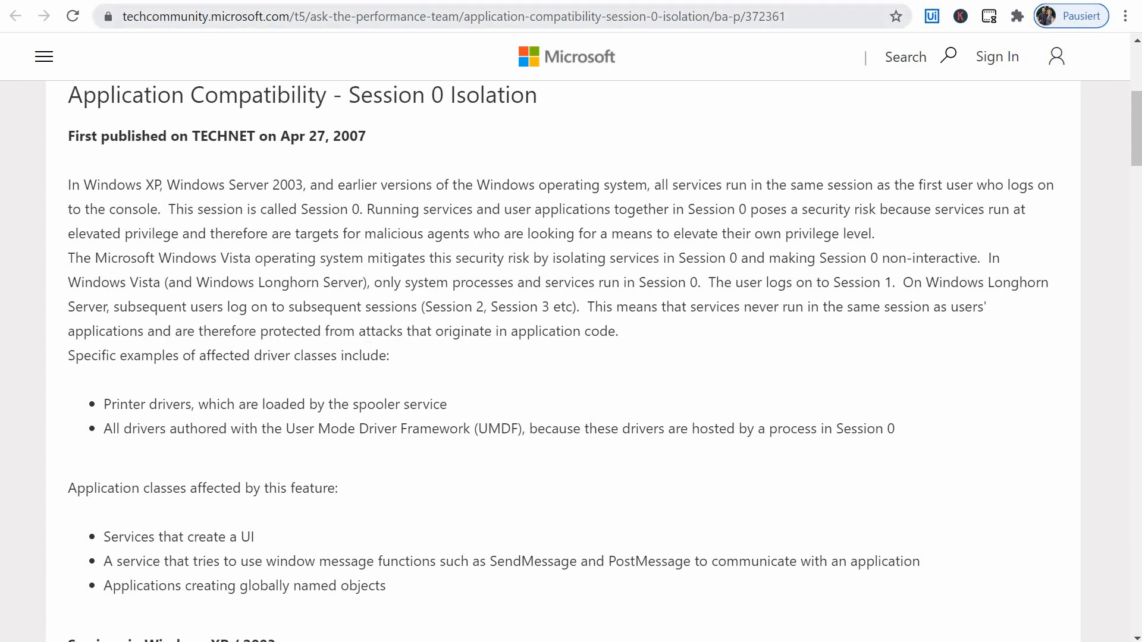
{"action": "mouse_move", "coordinate": [598, 335]}
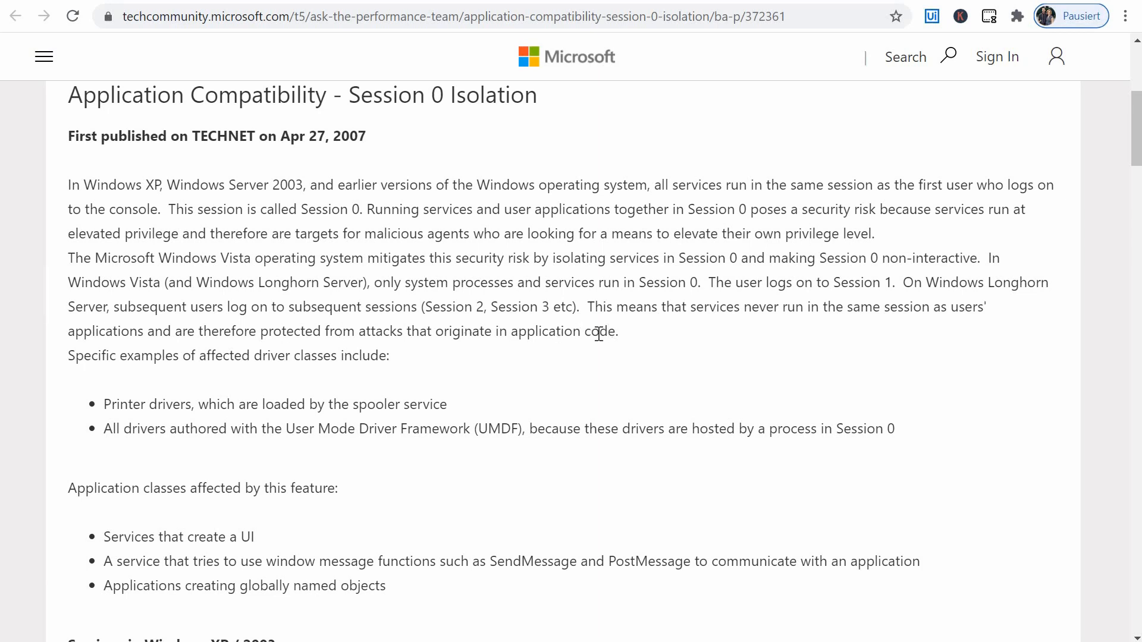
{"action": "mouse_move", "coordinate": [652, 347]}
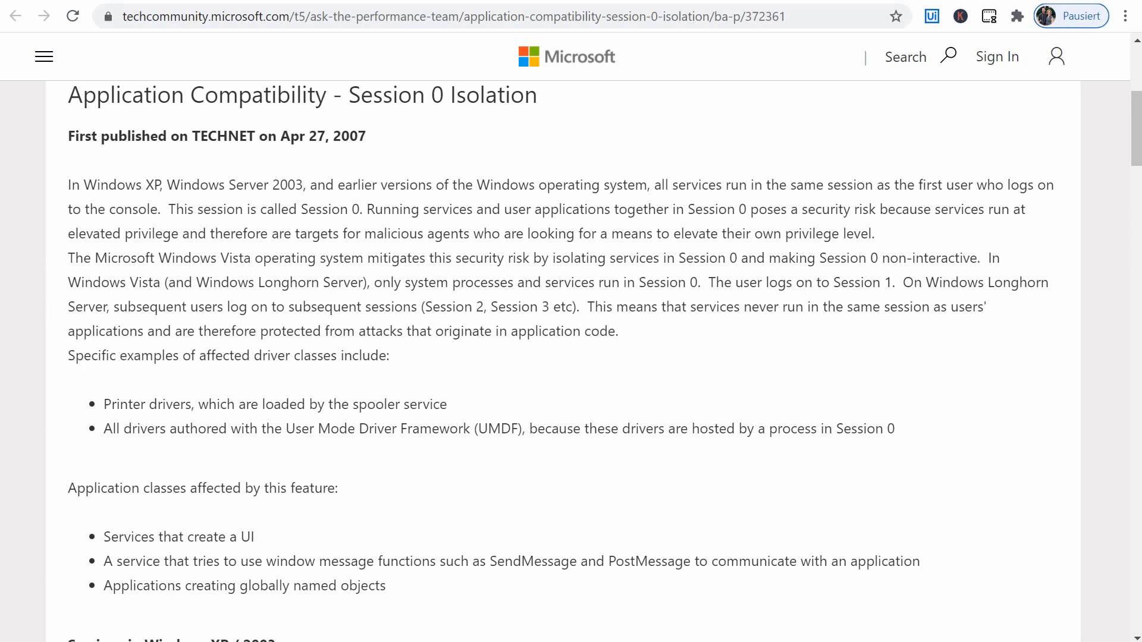
{"action": "mouse_move", "coordinate": [614, 115]}
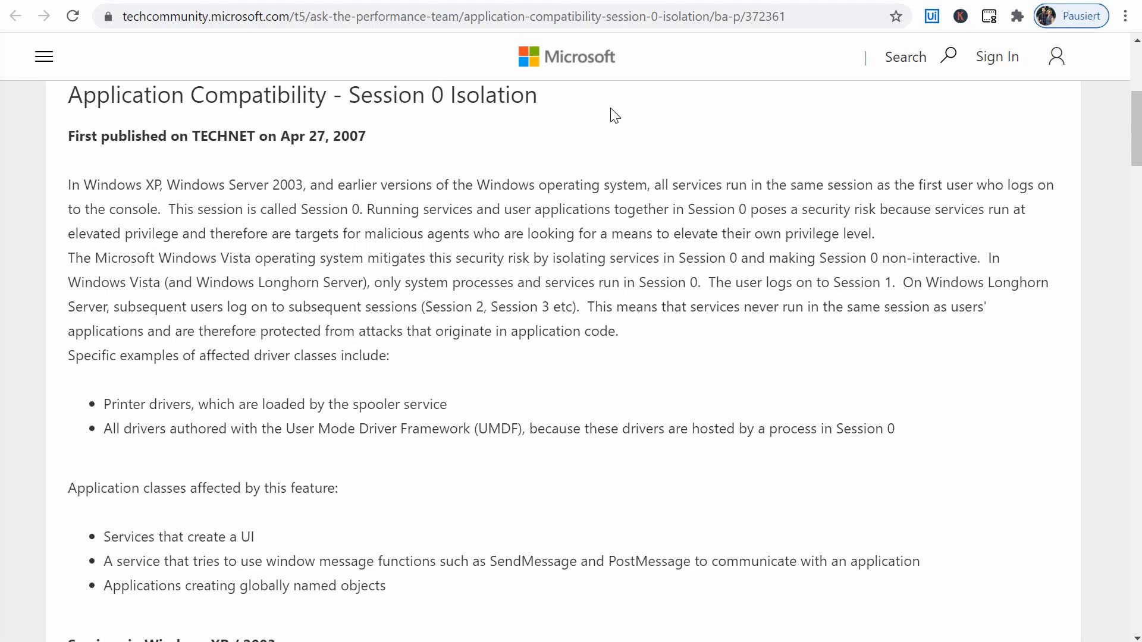
{"action": "mouse_move", "coordinate": [717, 285]}
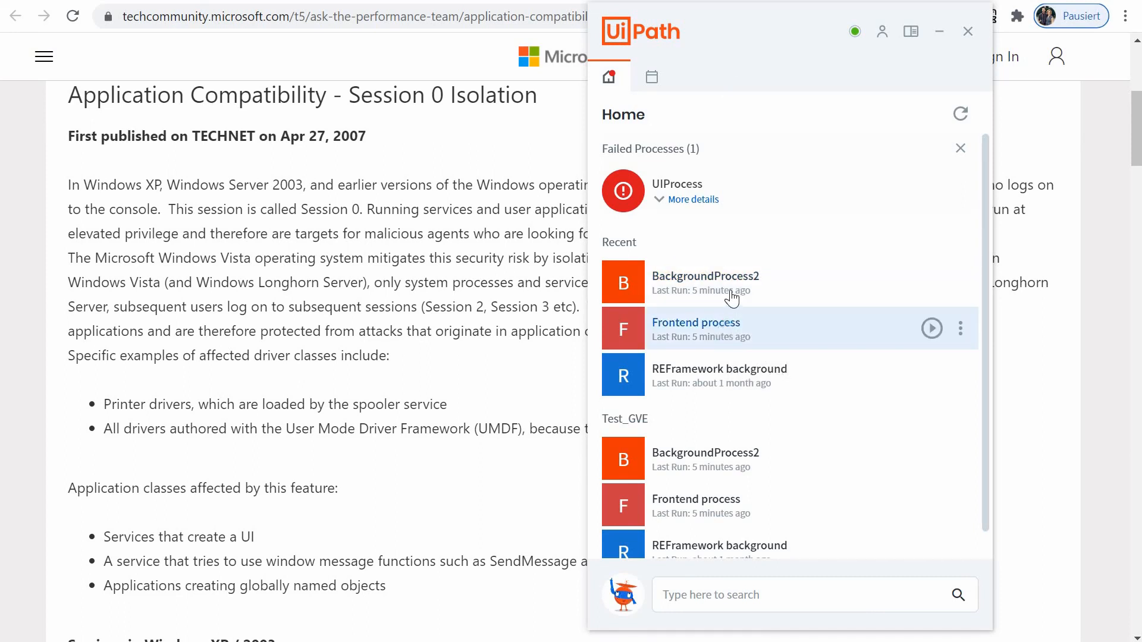
{"action": "mouse_move", "coordinate": [722, 290]}
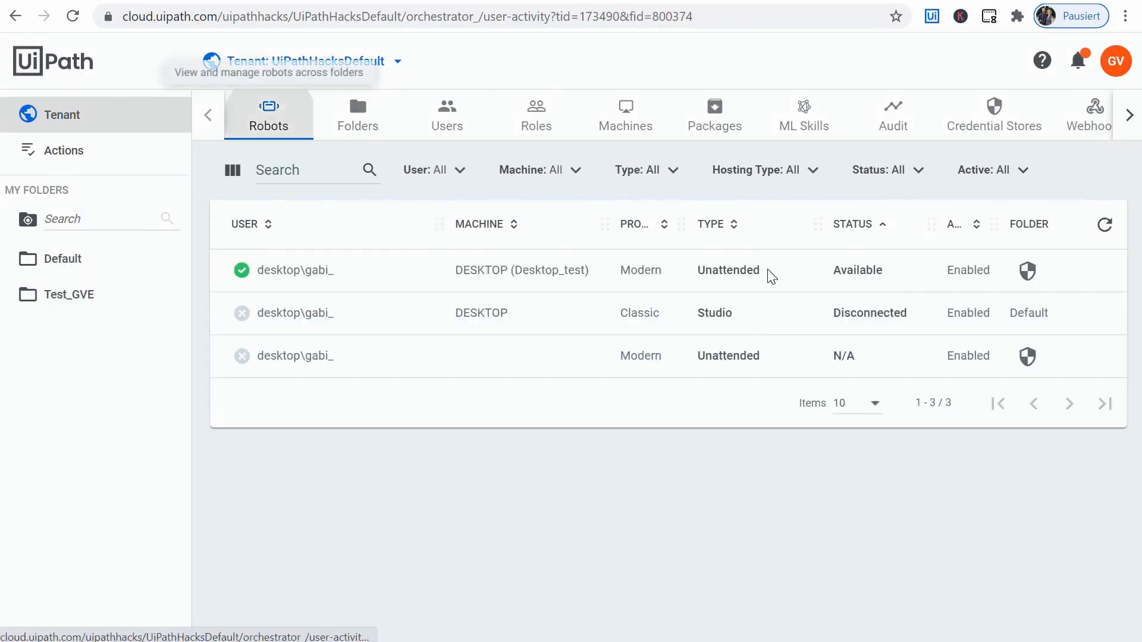
In Orchestrator Robots, highlight the available Unattended robot on DESKTOP (Desktop_test).
{"action": "double_click", "coordinate": [728, 270]}
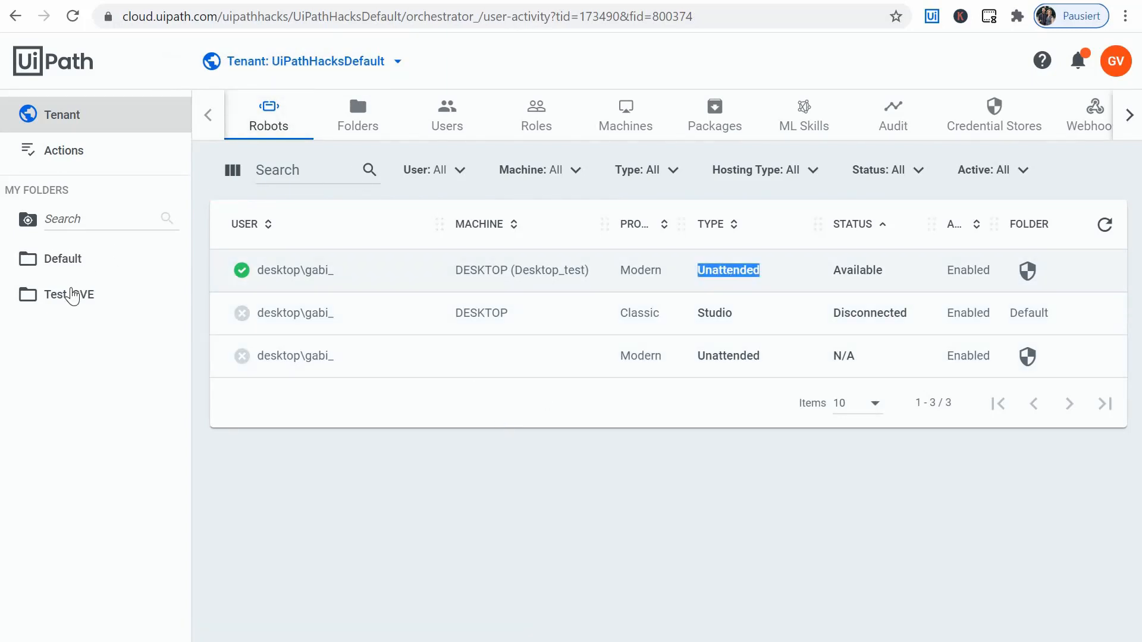